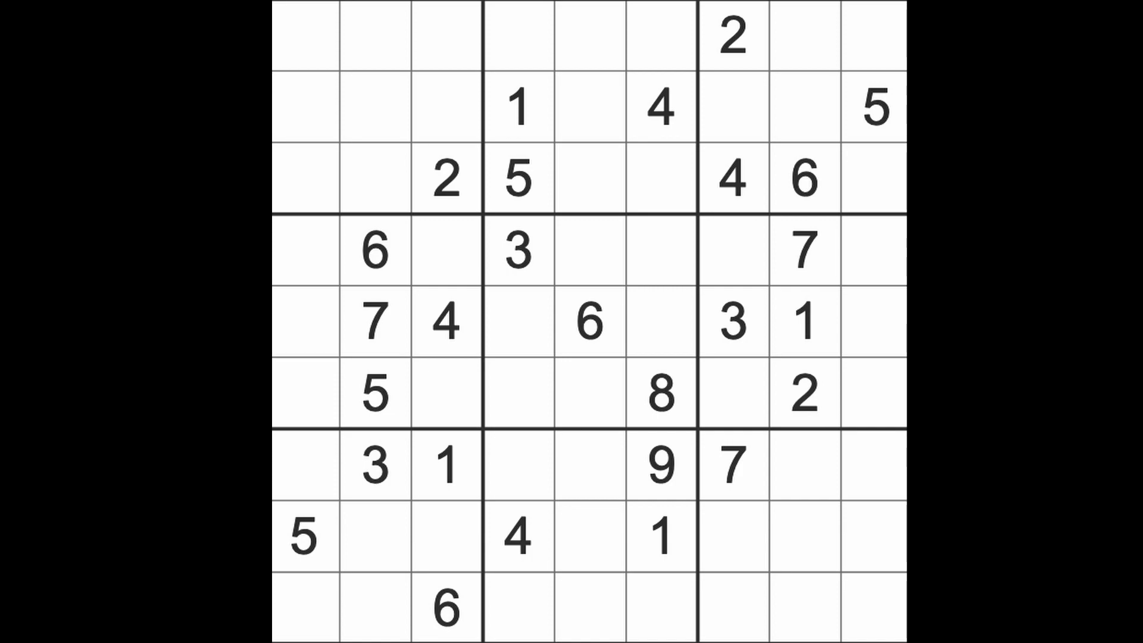
- Pencil candidate 1s and 4s into centre-box and top-left cells, then place a 1 in row 9 column 7
click(804, 320)
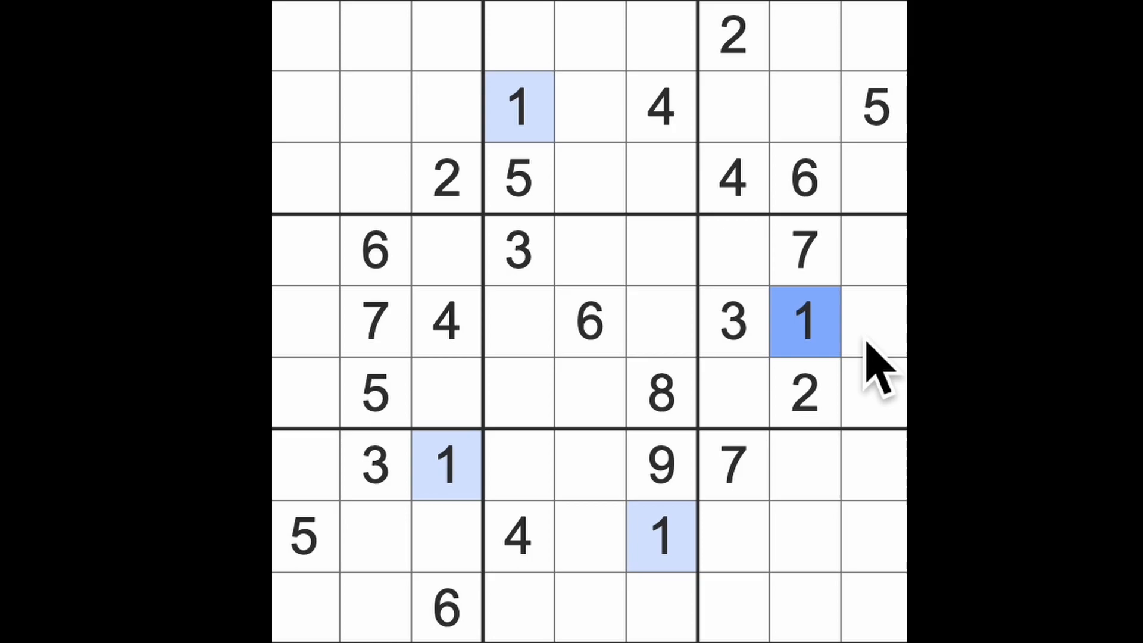
mouse_move(718, 372)
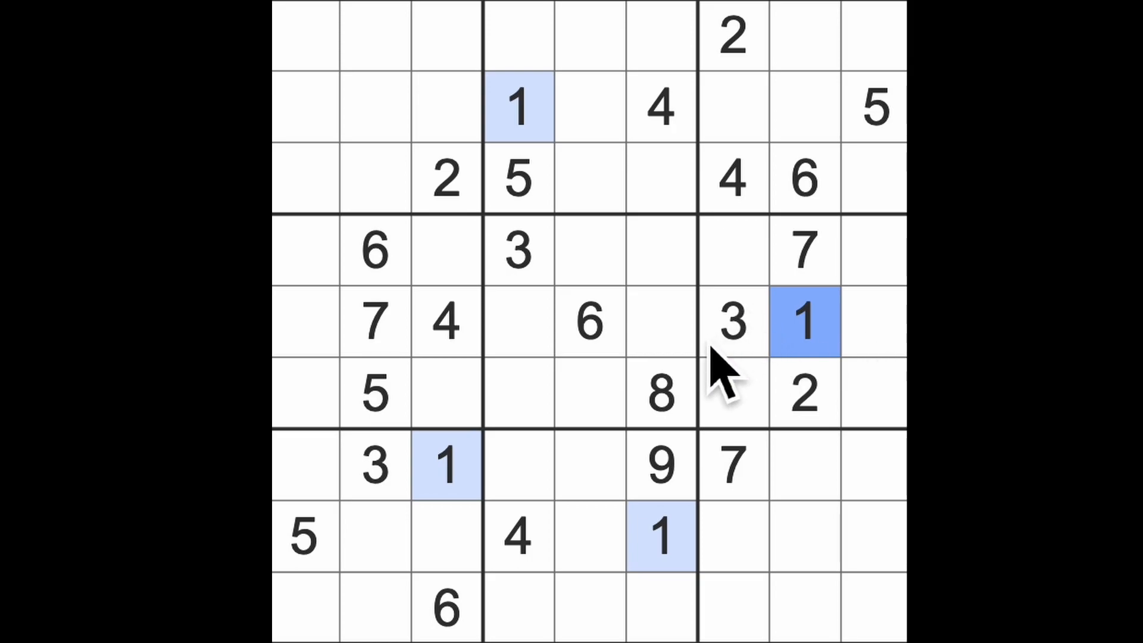
mouse_move(583, 193)
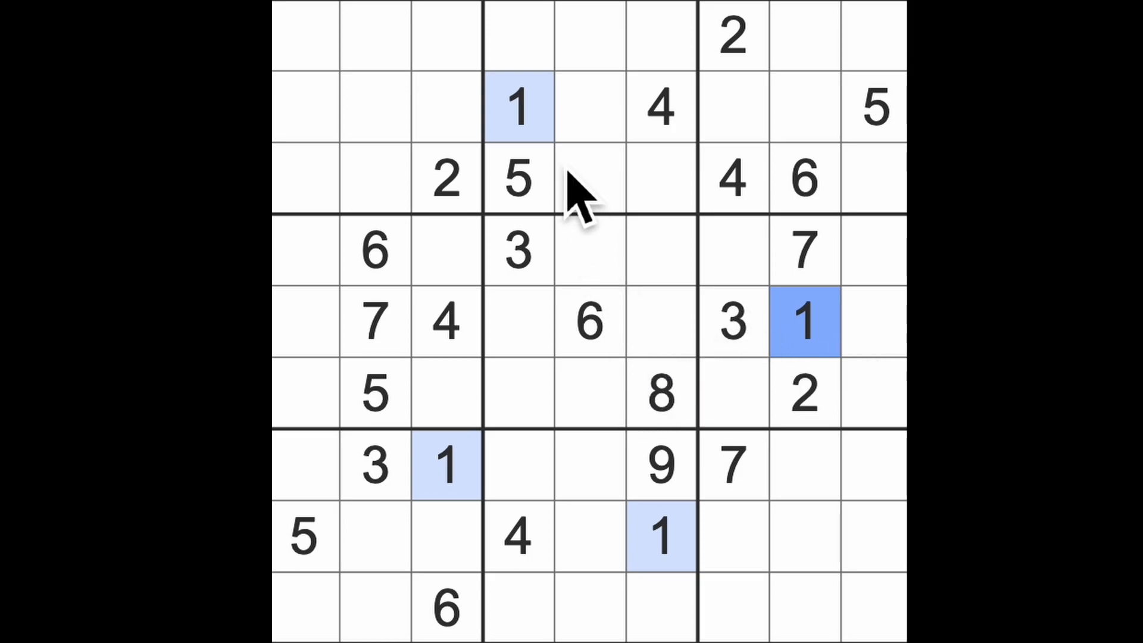
click(517, 536)
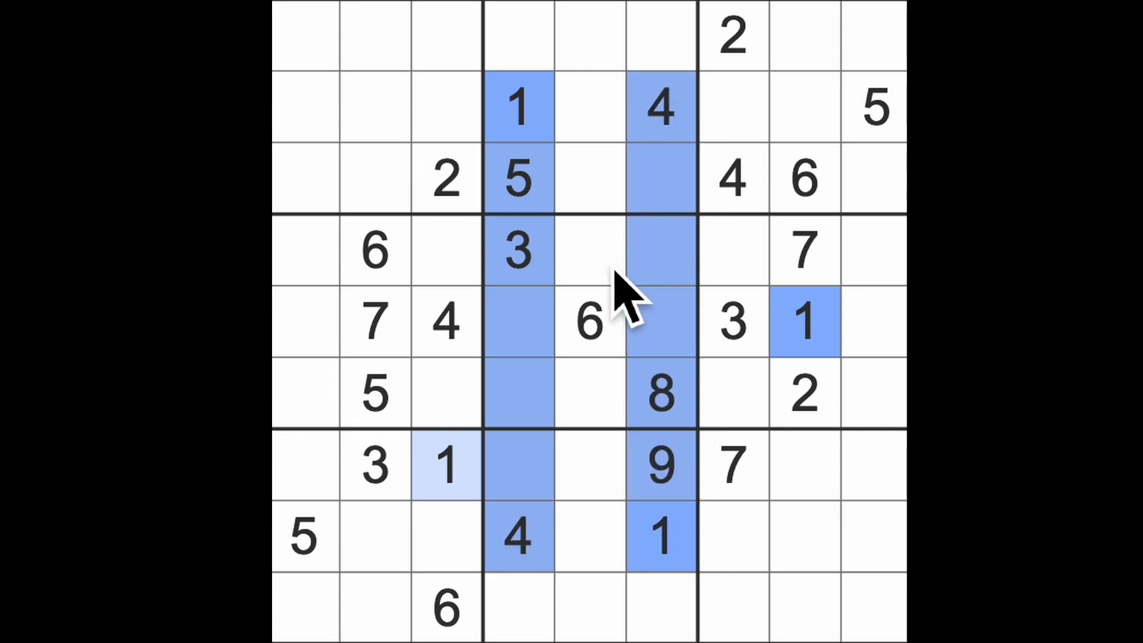
click(591, 251)
text(14)
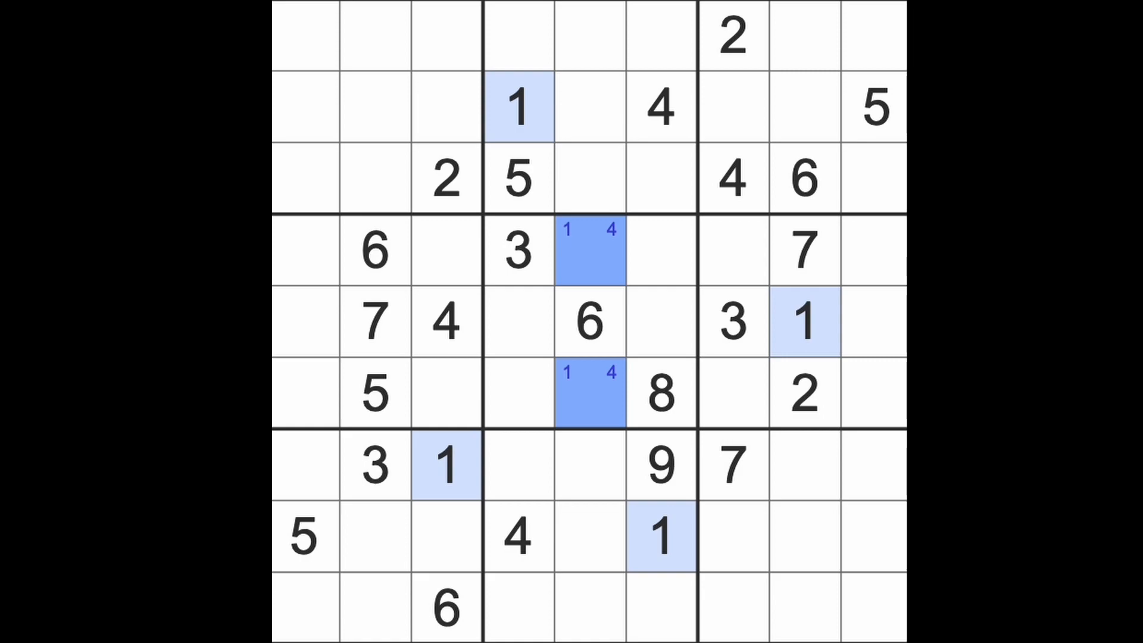
click(802, 324)
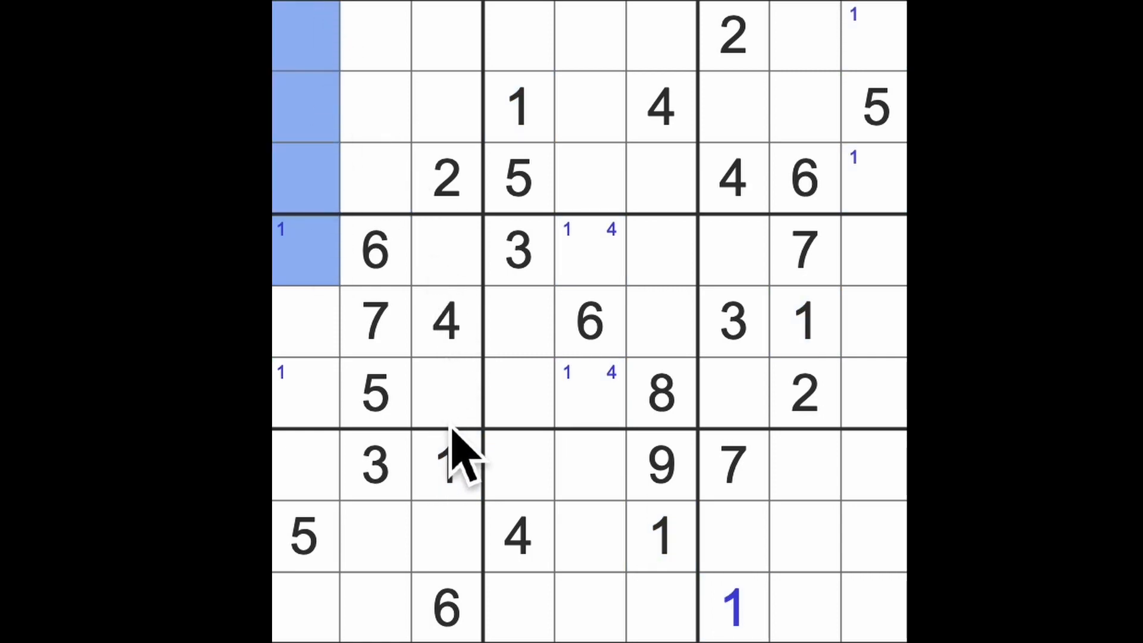
click(375, 178)
text(1)
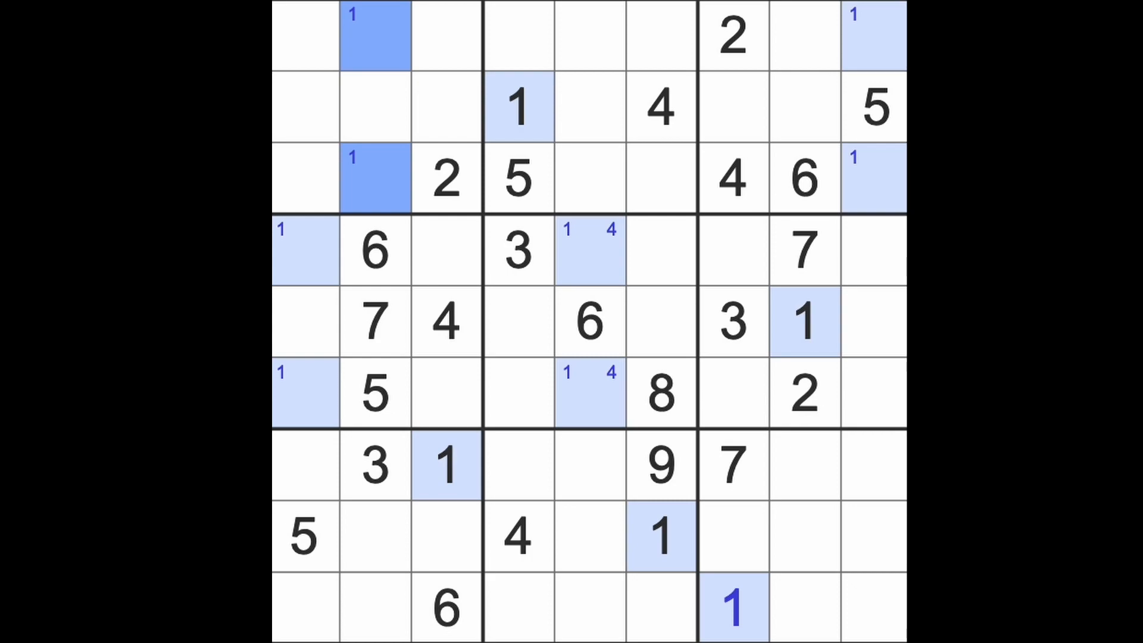
mouse_move(481, 219)
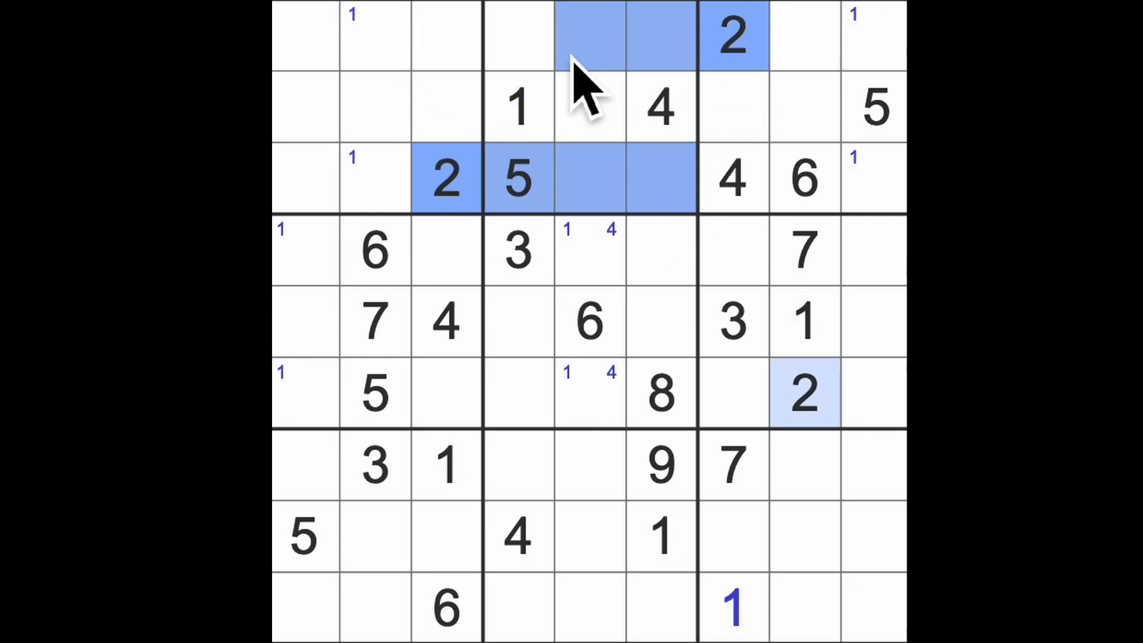
- Place a 2 in row 2 column 5 and pencil candidate 3s along the edge columns
click(591, 108)
text(2)
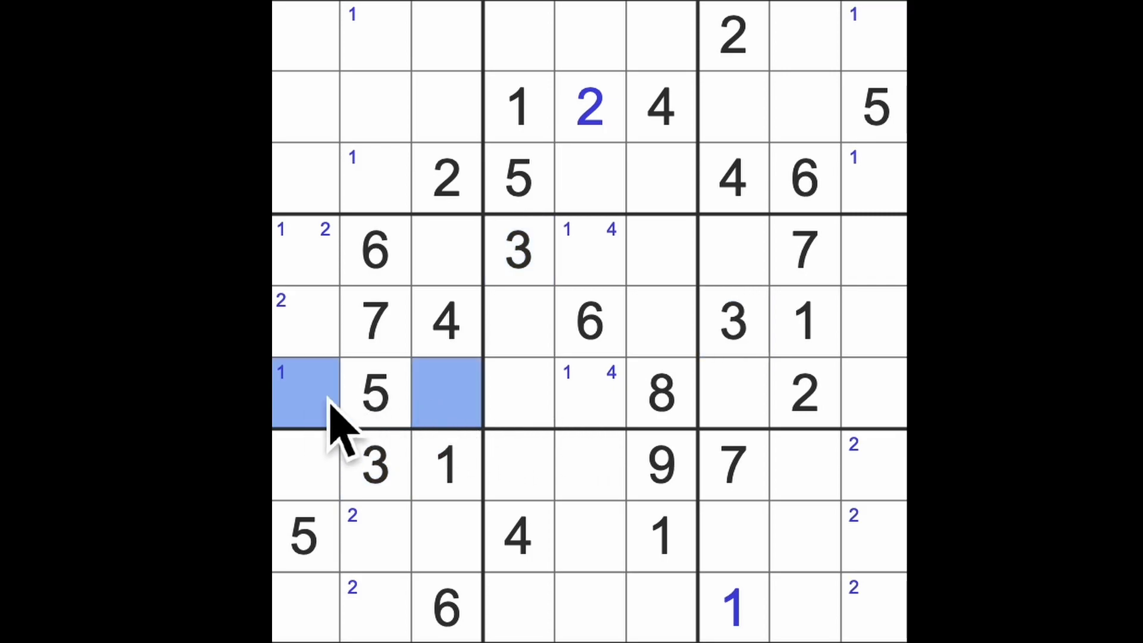
text(3)
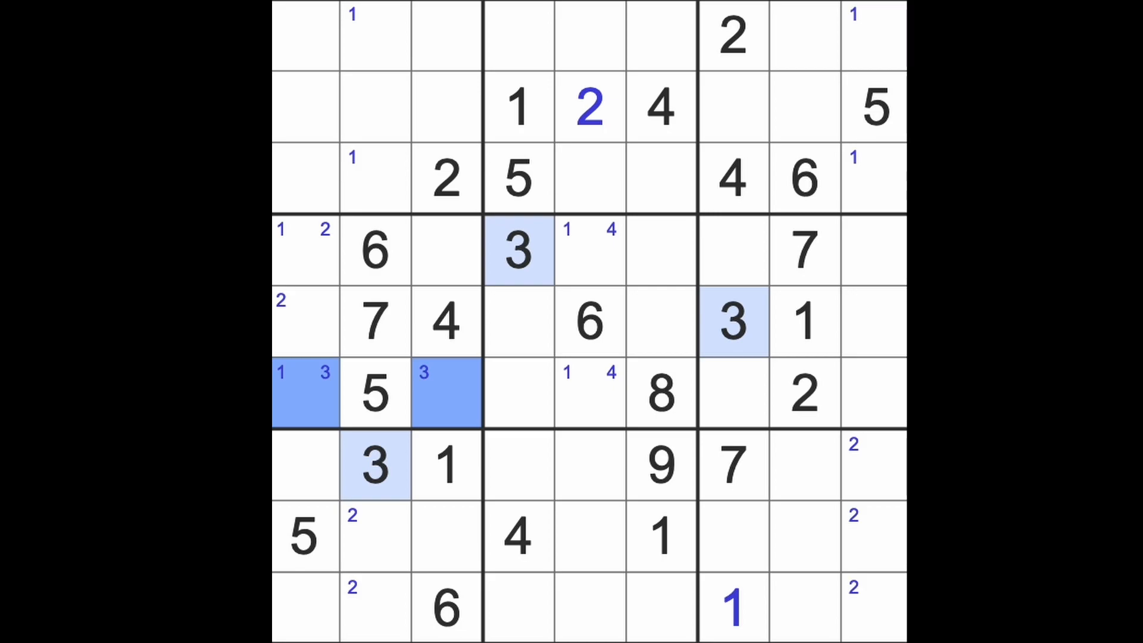
mouse_move(483, 504)
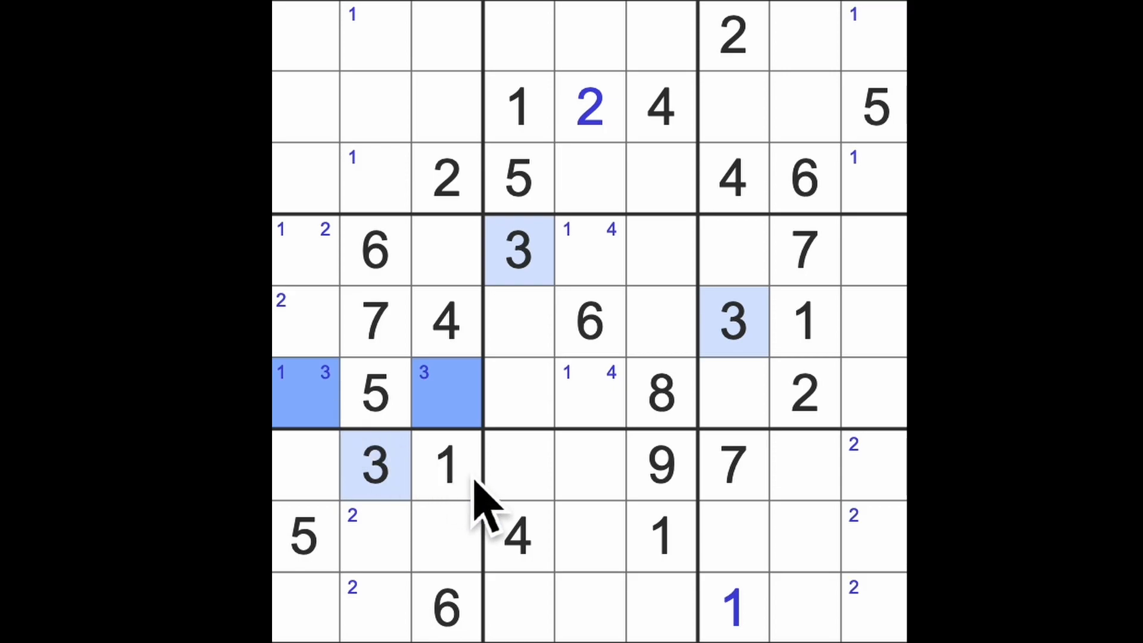
mouse_move(882, 628)
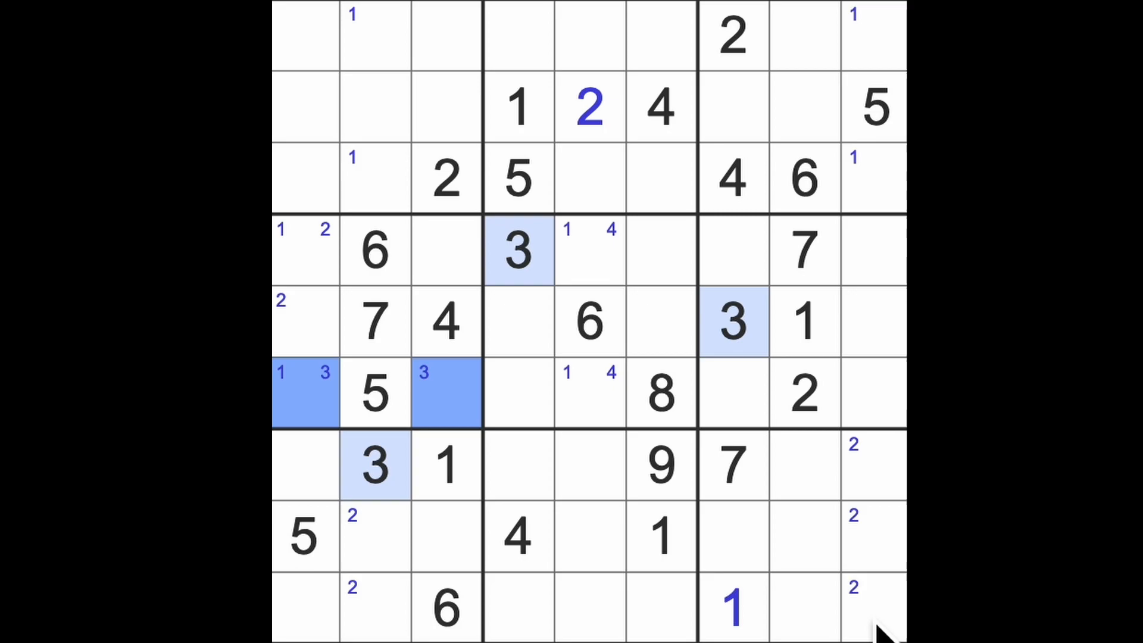
mouse_move(868, 612)
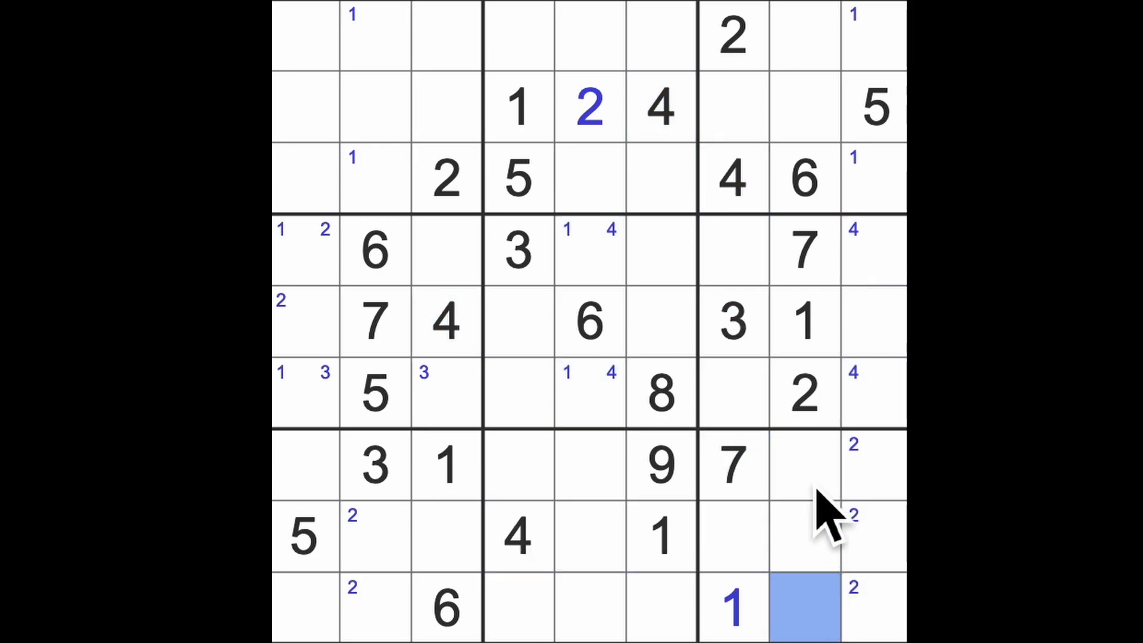
- Pencil candidate 4s into rows 4 and 6 of column 9
text(4 5)
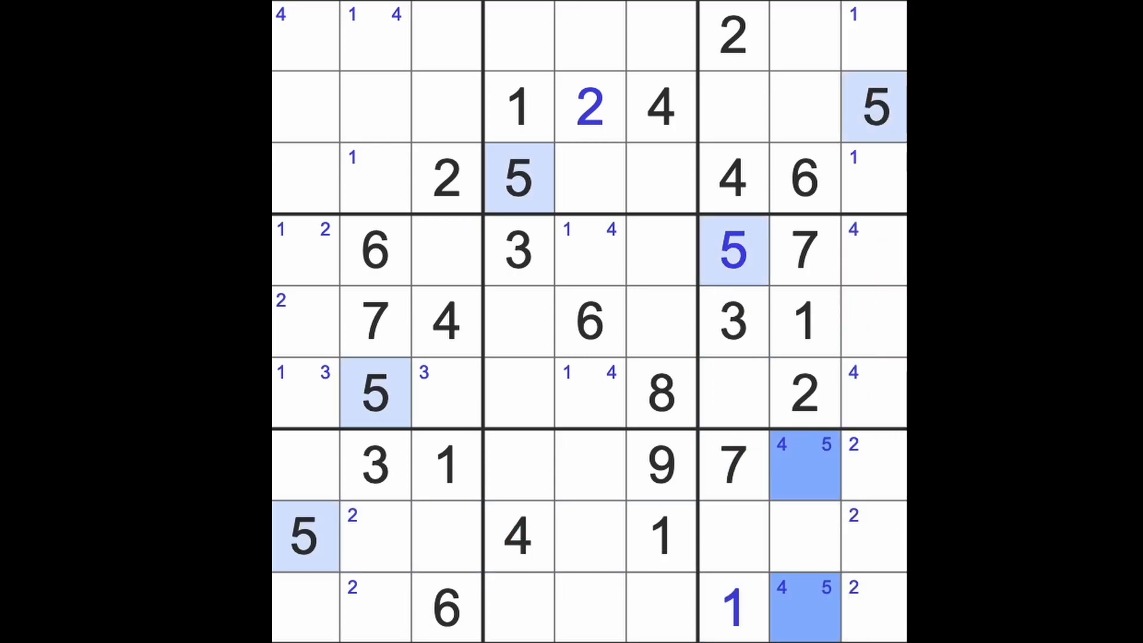
- Place a 5 in the empty centre-box cell (row 5 column 6) and select the next candidate cell
click(733, 251)
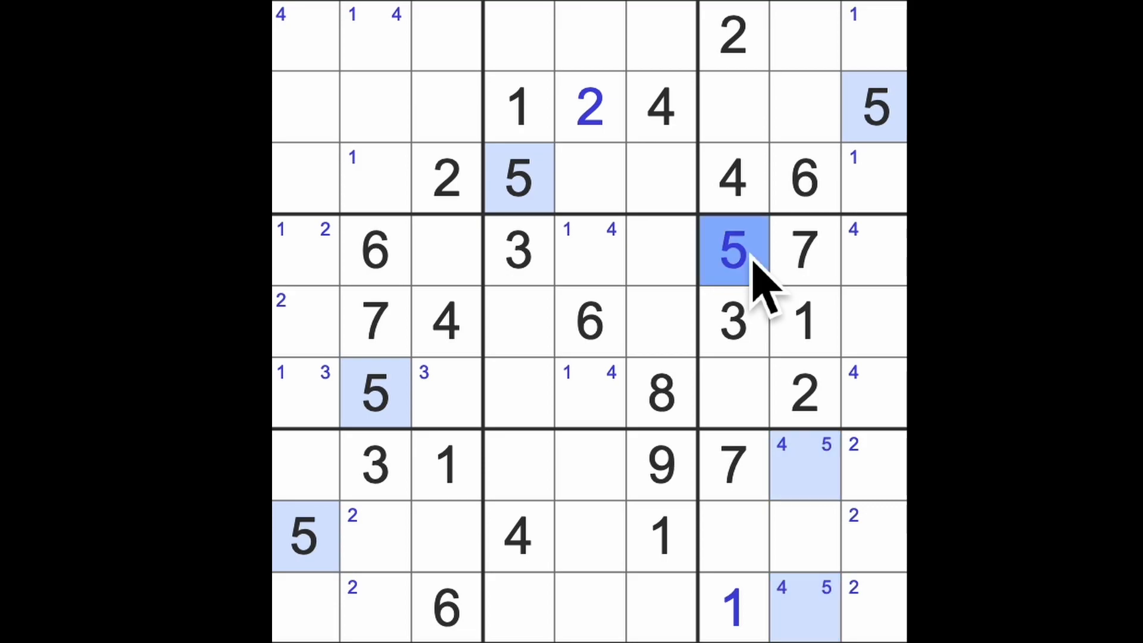
click(518, 179)
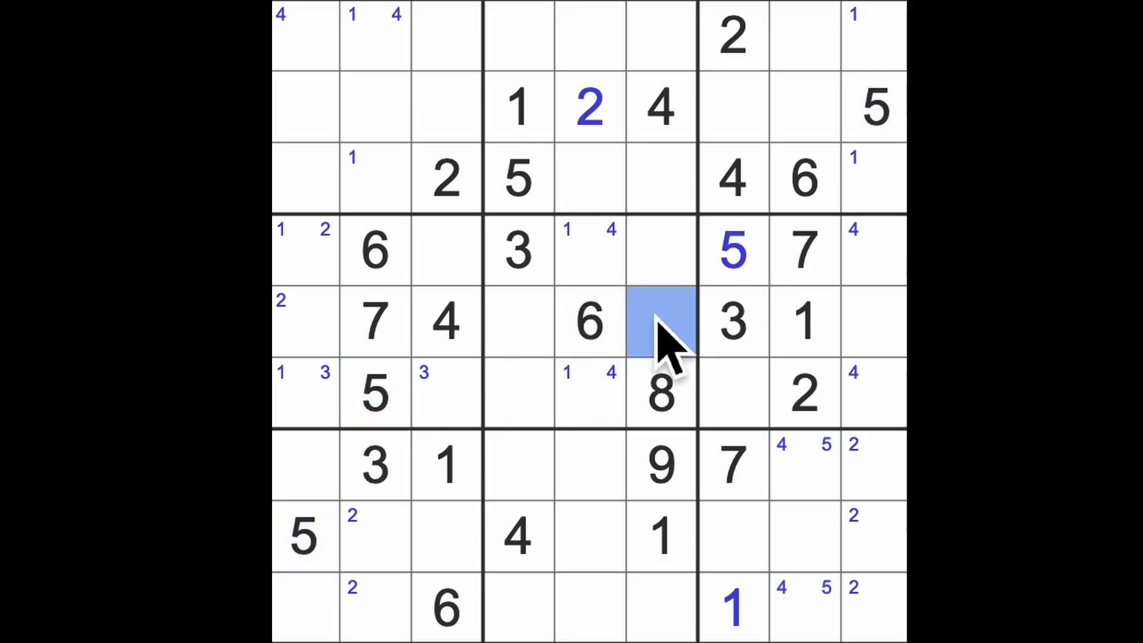
text(5)
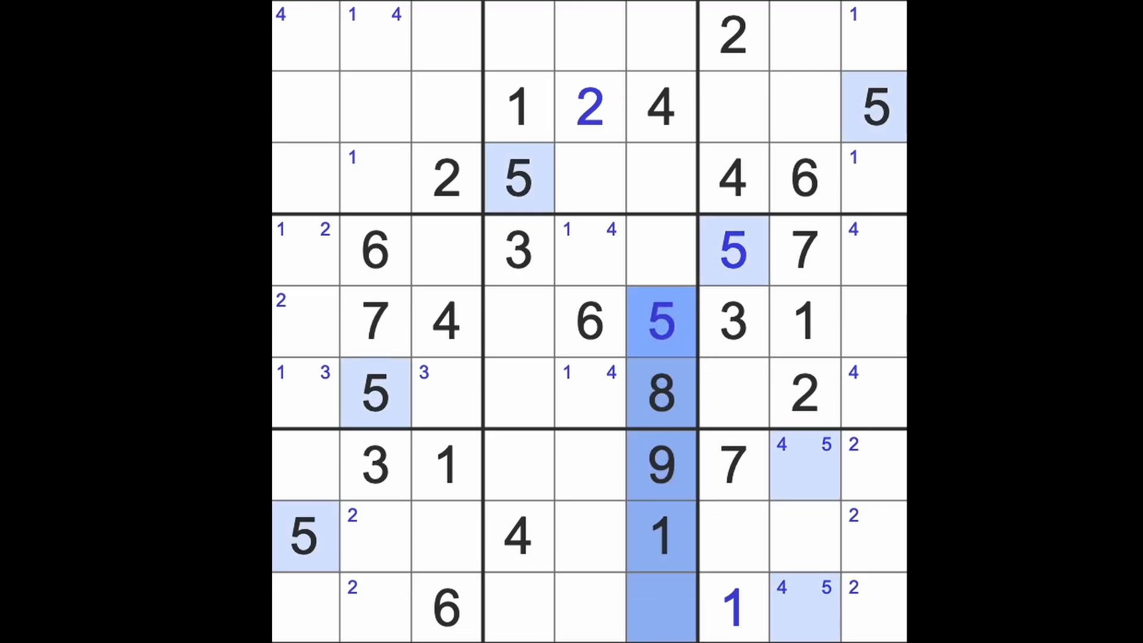
click(303, 538)
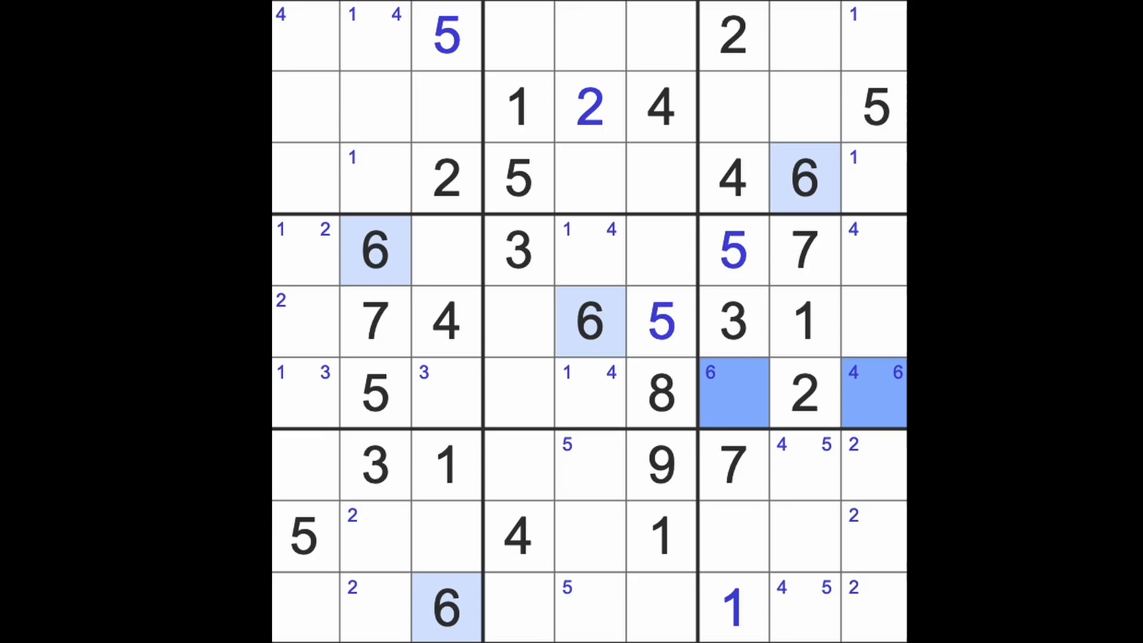
mouse_move(896, 430)
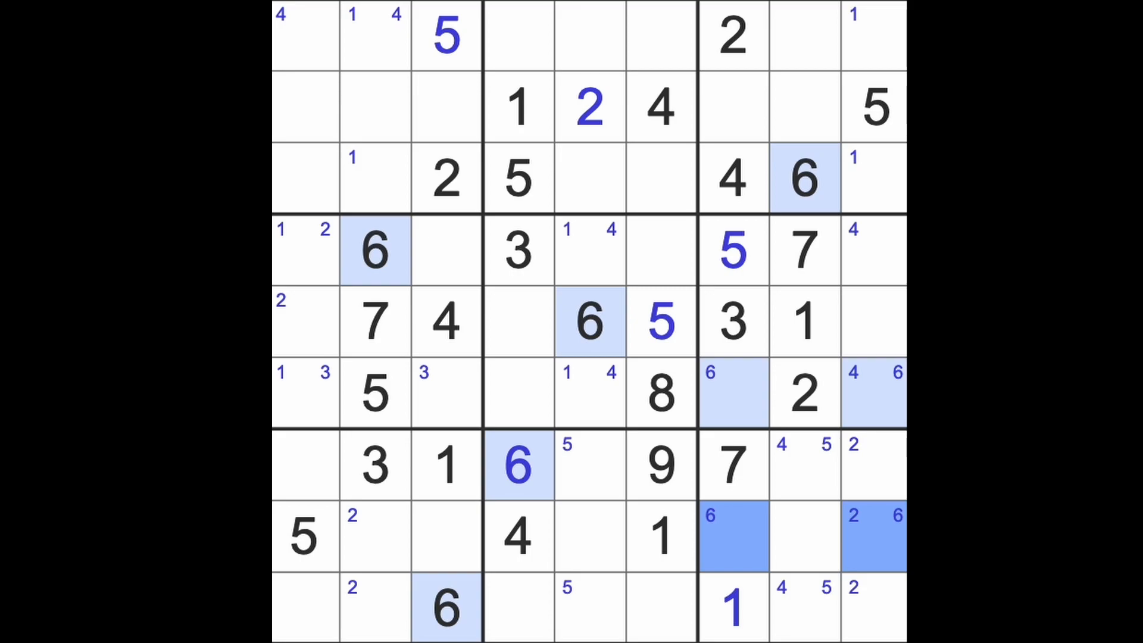
mouse_move(615, 395)
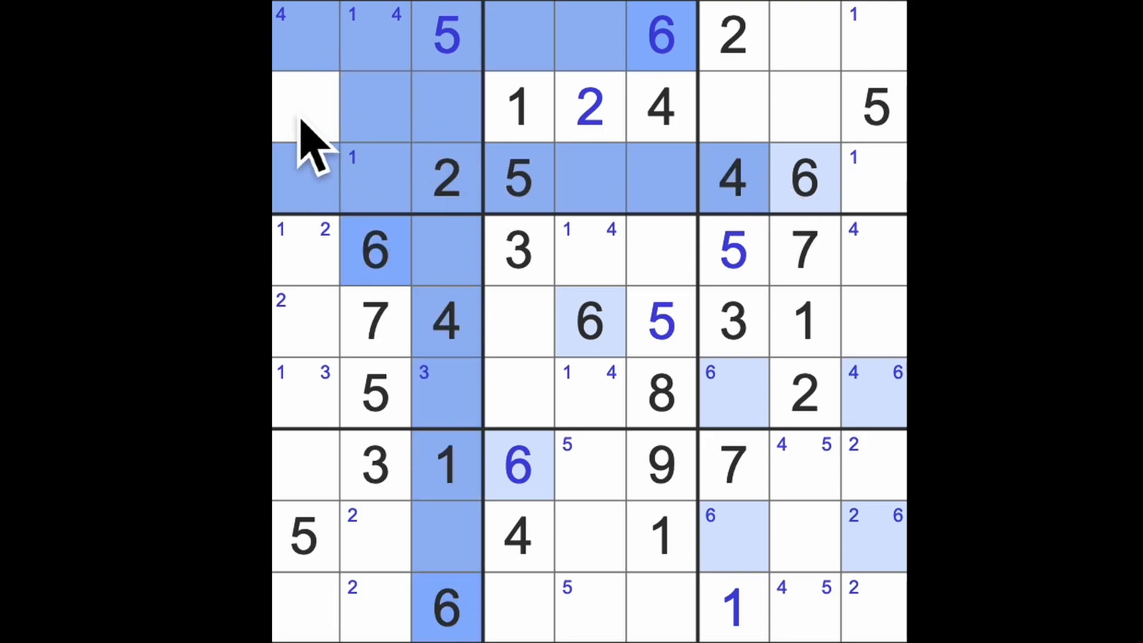
- Select the empty top-left box cell (row 1 column 3) for its 5
click(304, 108)
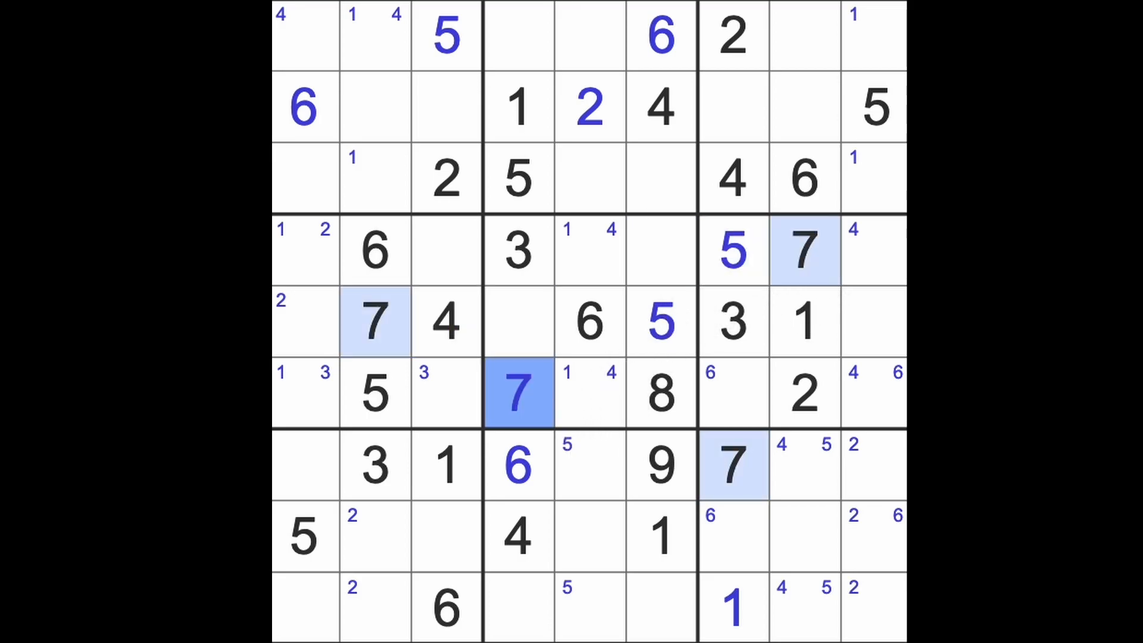
mouse_move(594, 394)
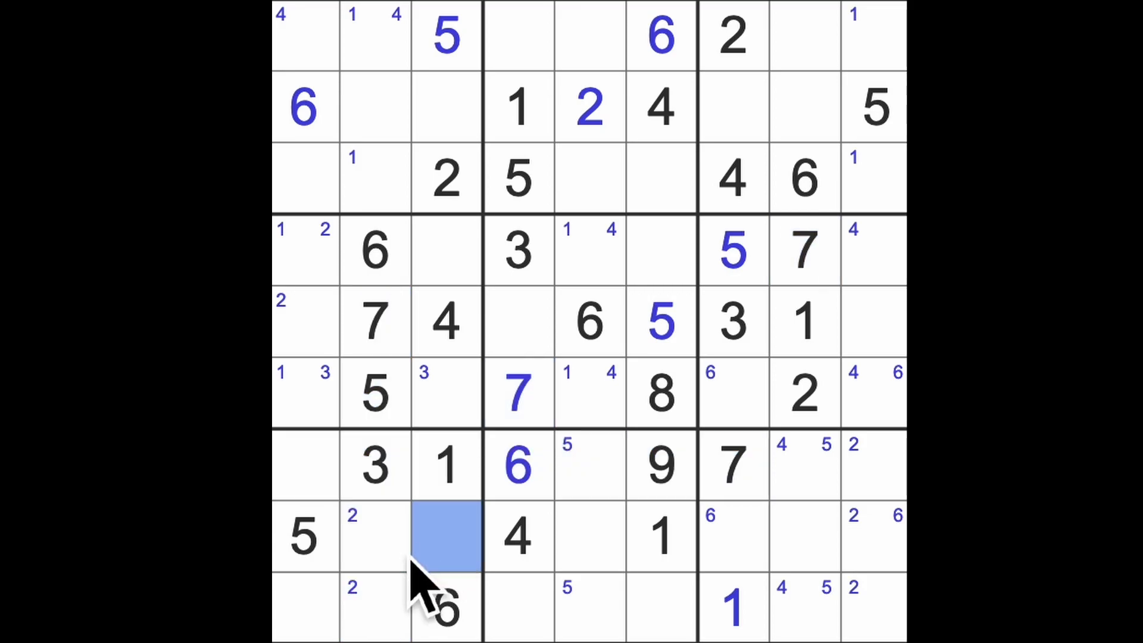
- Pencil candidate 7s into the bottom-left and top-right boxes, then highlight the existing 8s
text(7)
click(874, 34)
text( 7)
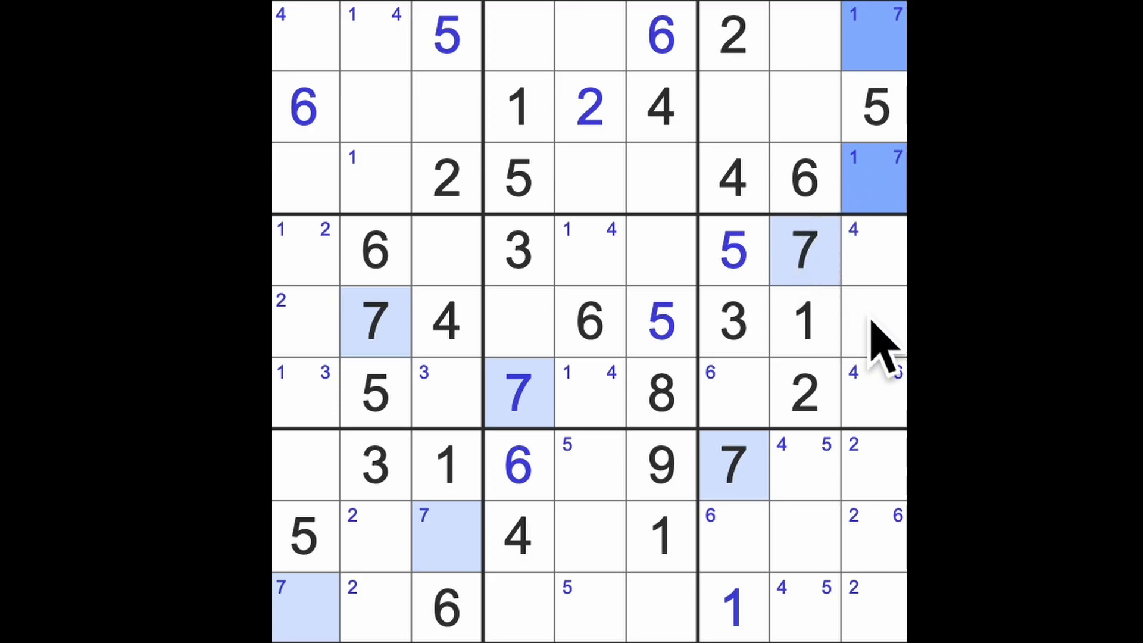
click(660, 394)
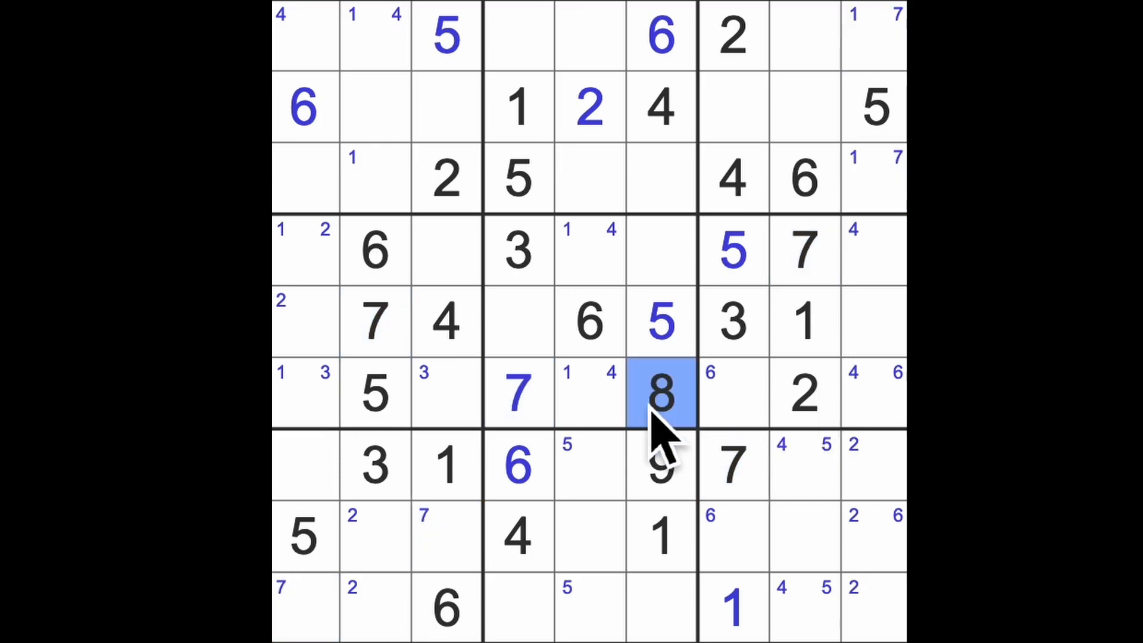
mouse_move(678, 437)
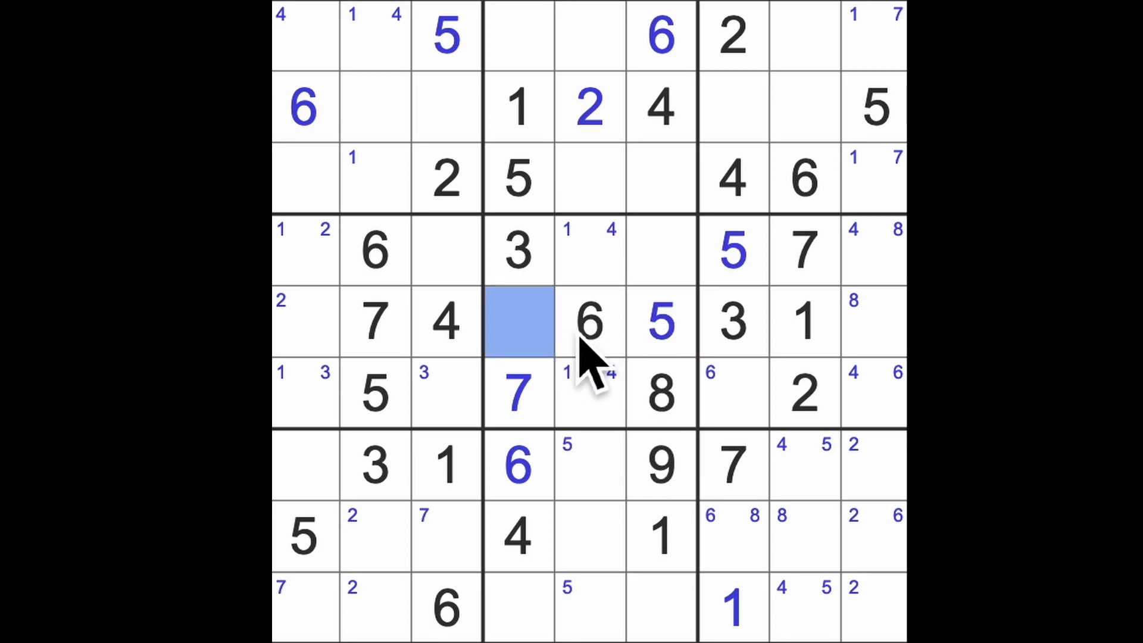
- Place a 9 in the centre box and select the centre-box cell that must hold 2
text(9)
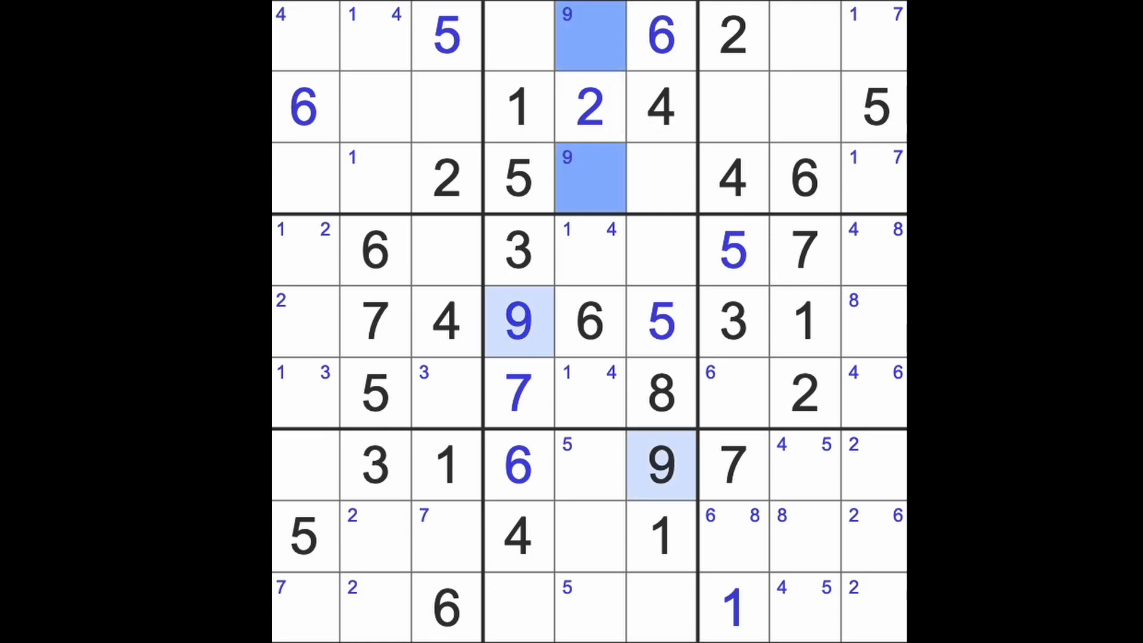
click(660, 250)
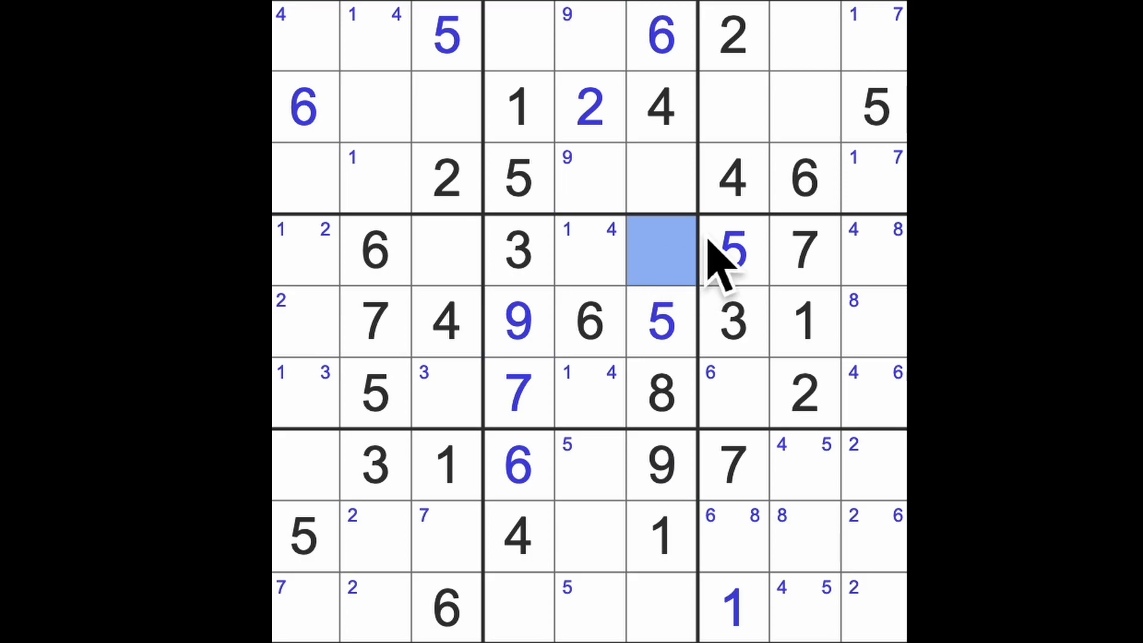
- Place 2s in the centre and middle-left boxes, clear the stale 2 above, and note 2 in the bottom-middle box
text(2)
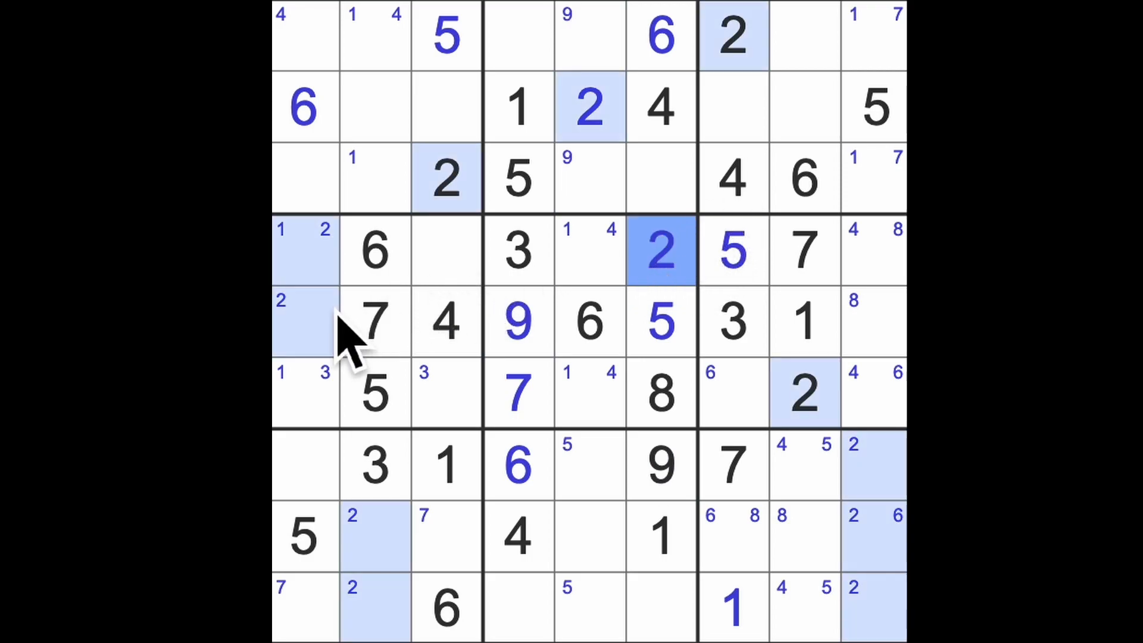
click(305, 320)
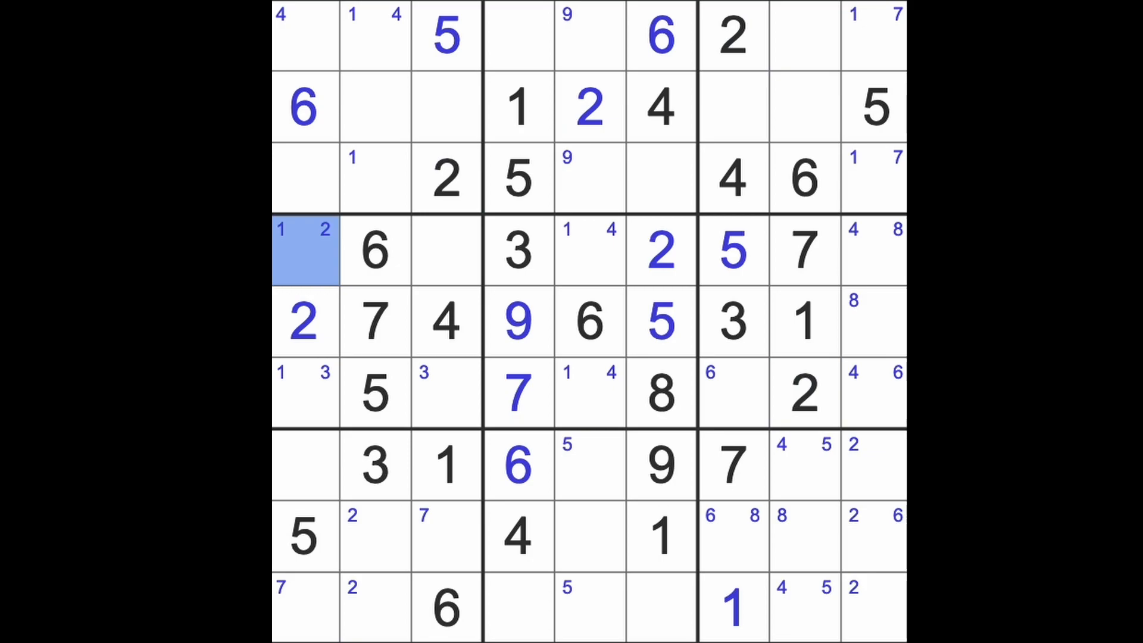
click(302, 323)
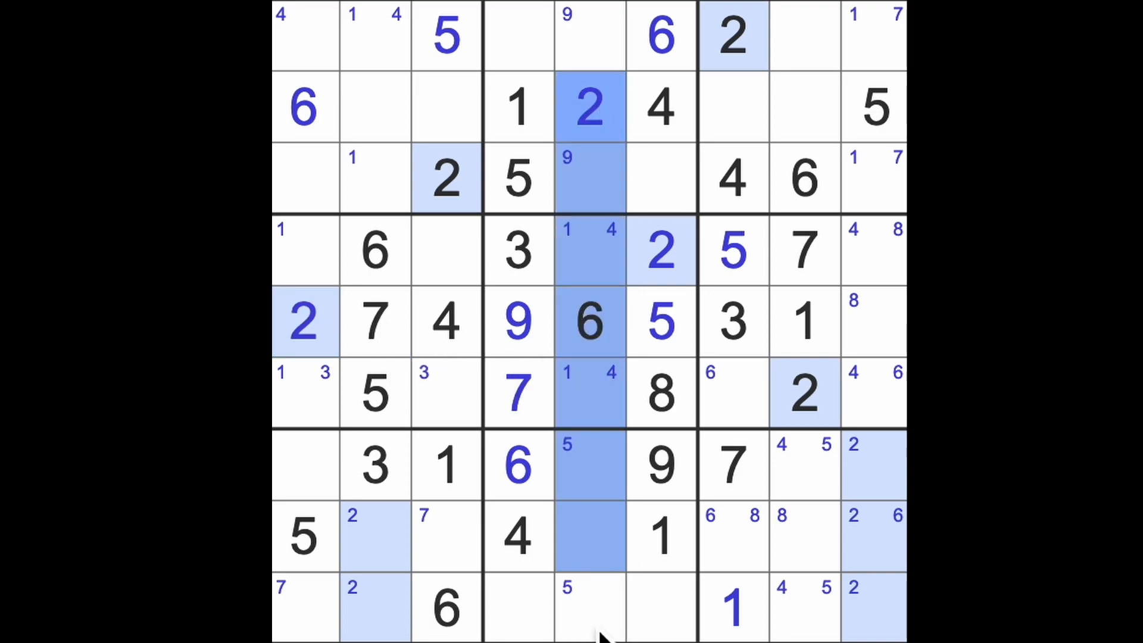
click(518, 609)
text(2)
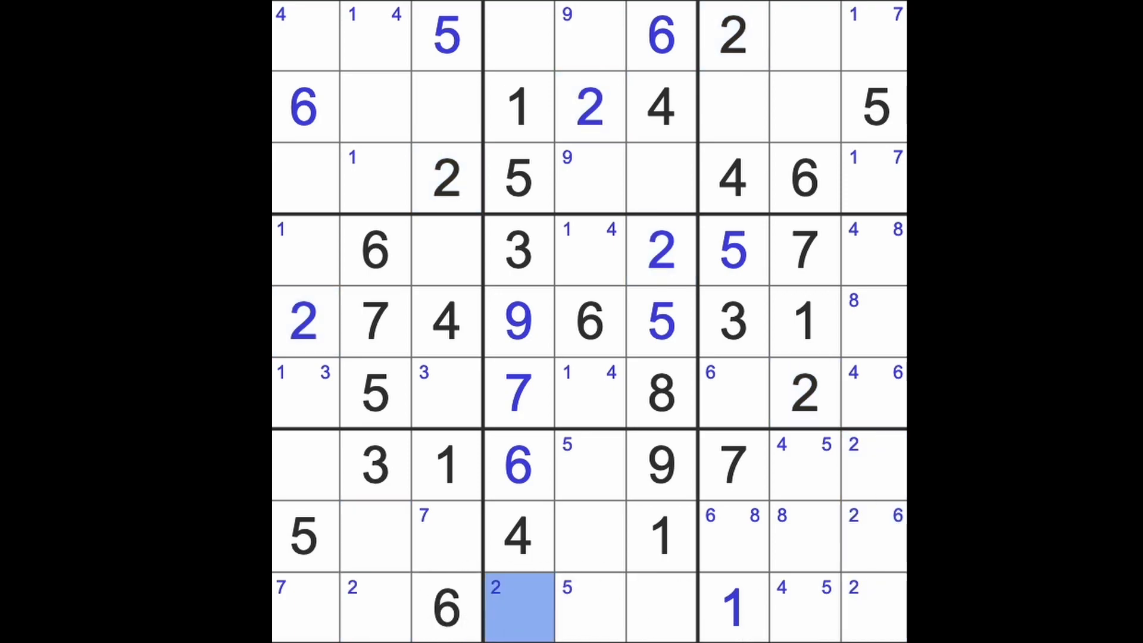
click(517, 607)
text(2)
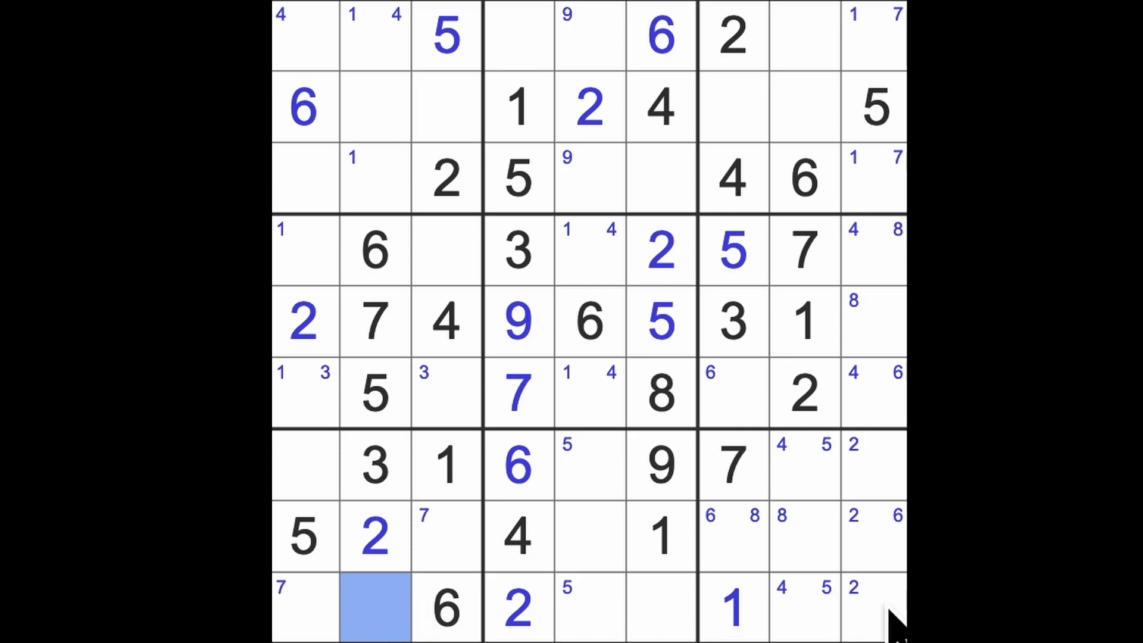
- Place a 2 in the bottom-right box cell, then highlight where the 5s already sit
click(876, 608)
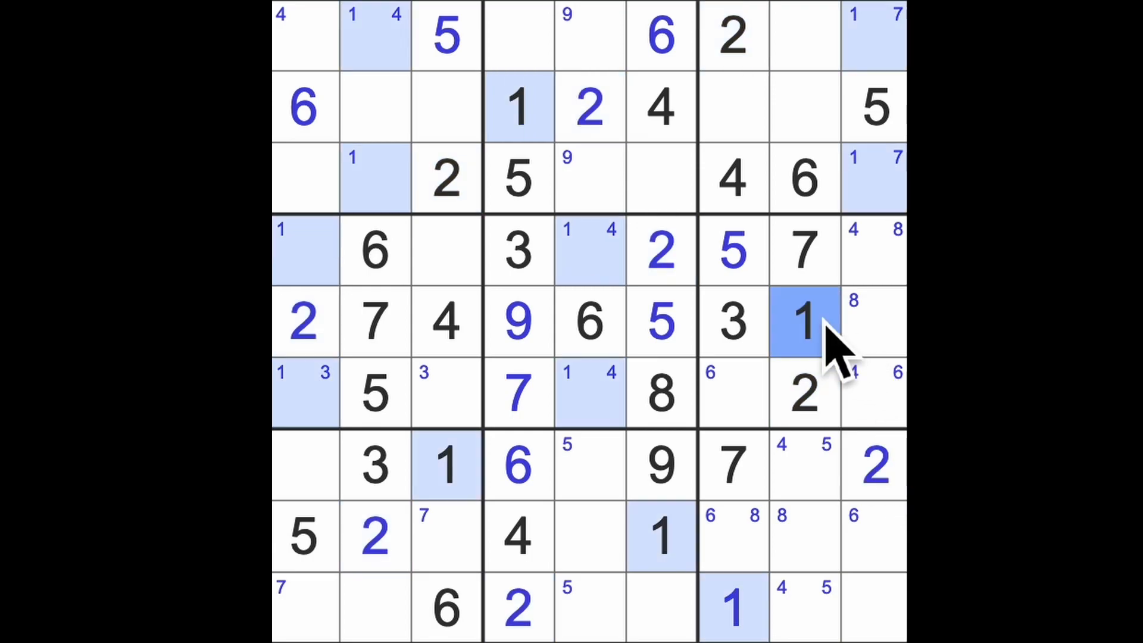
mouse_move(852, 372)
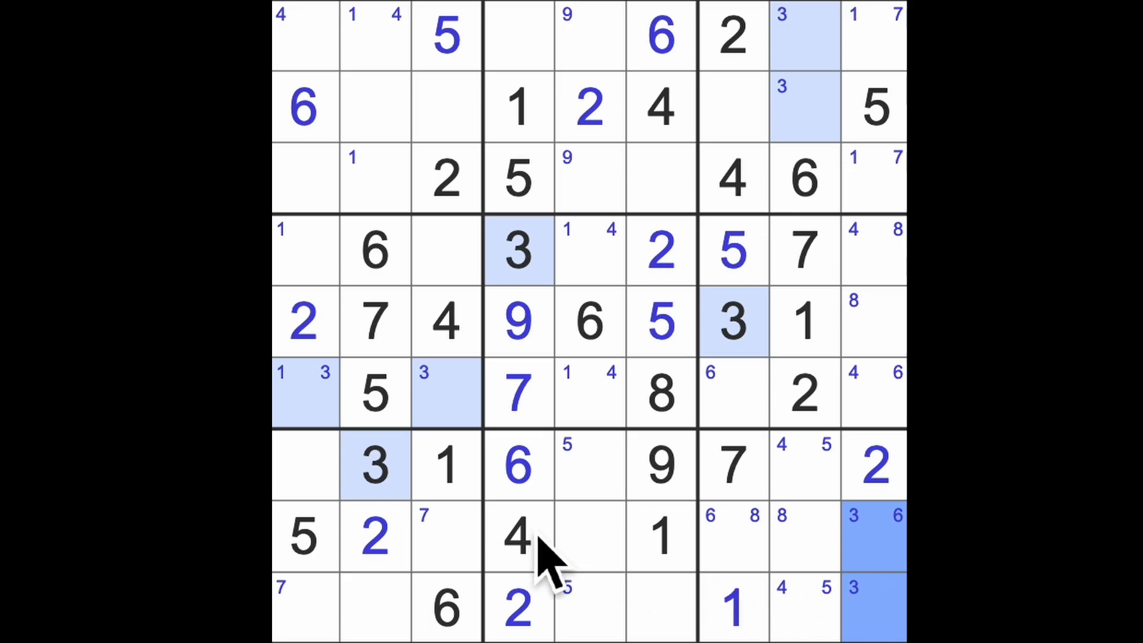
click(518, 536)
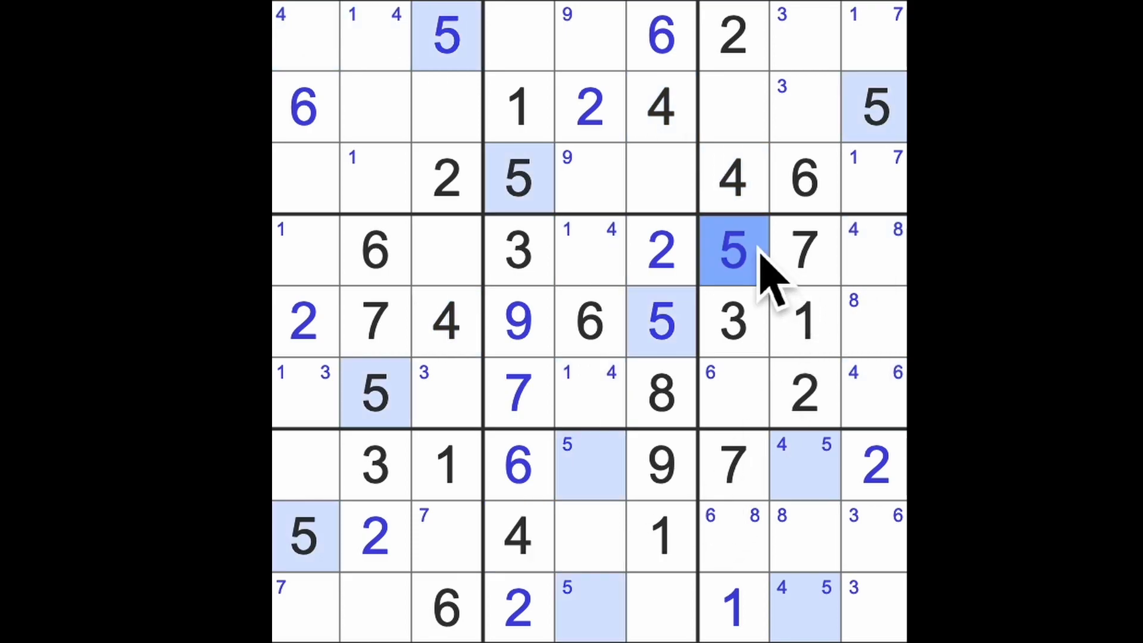
mouse_move(693, 408)
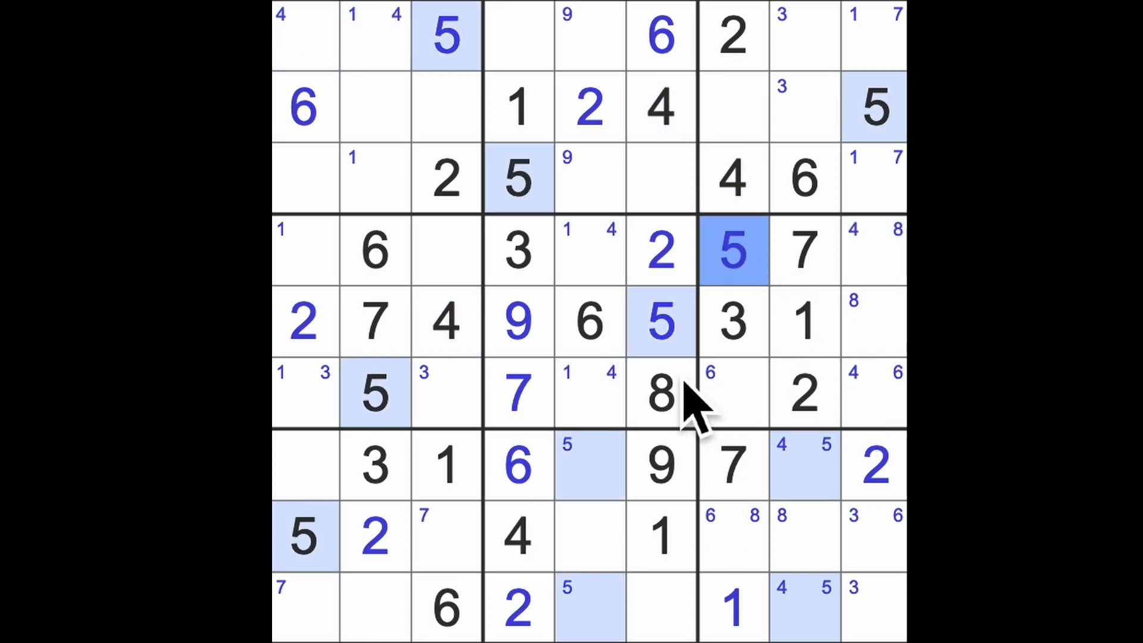
- Place 7s in the top-left, bottom-left corner and bottom-middle box cells
click(590, 322)
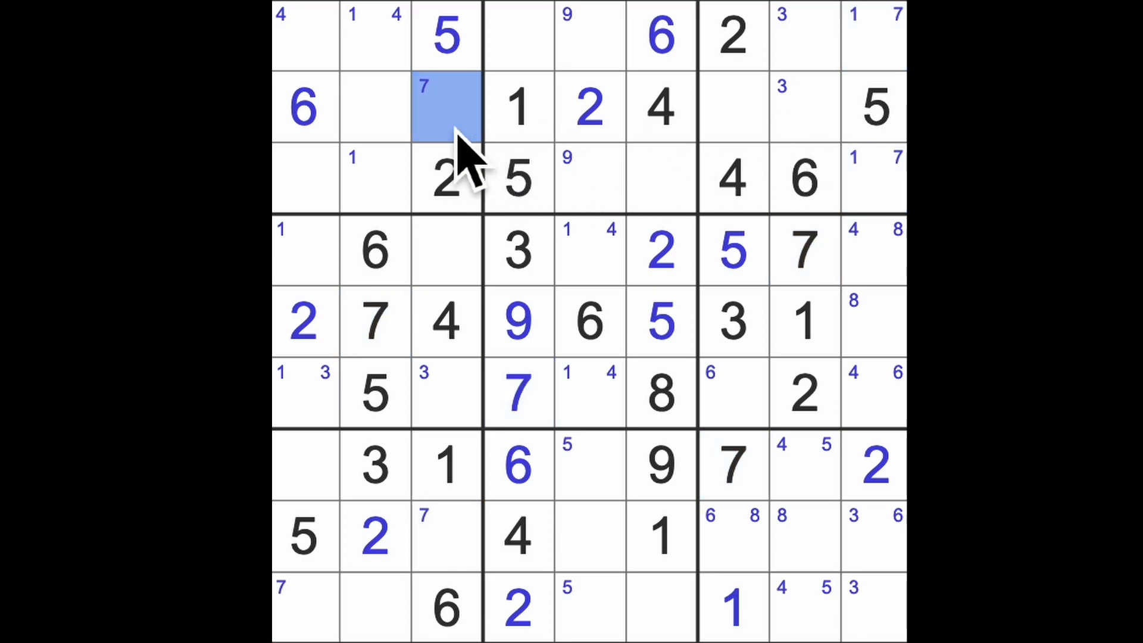
text(7)
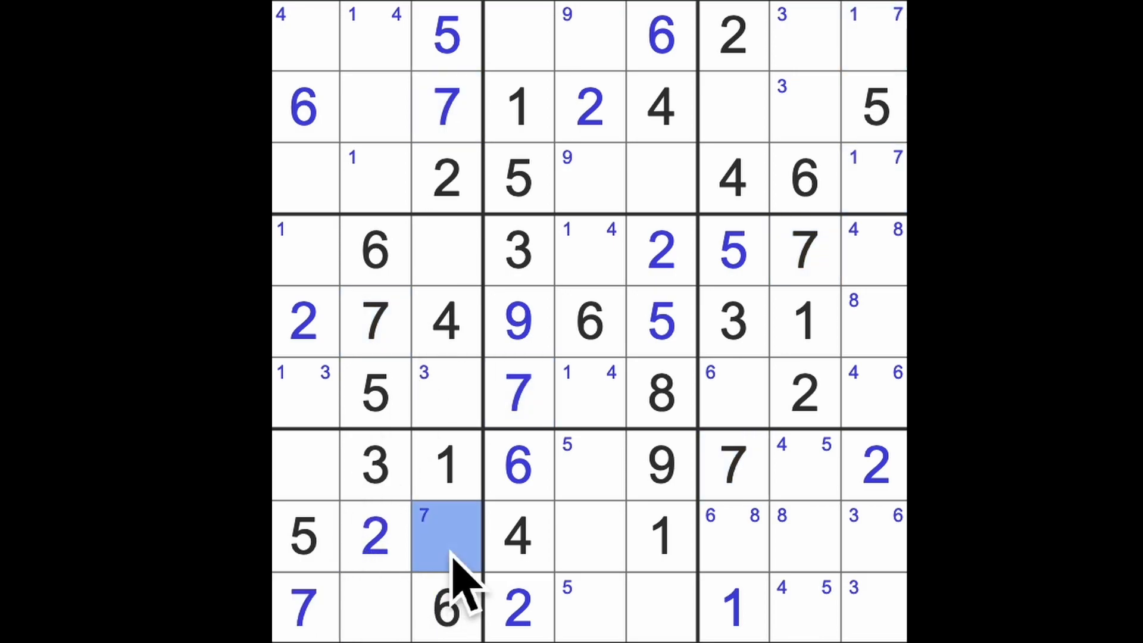
click(447, 535)
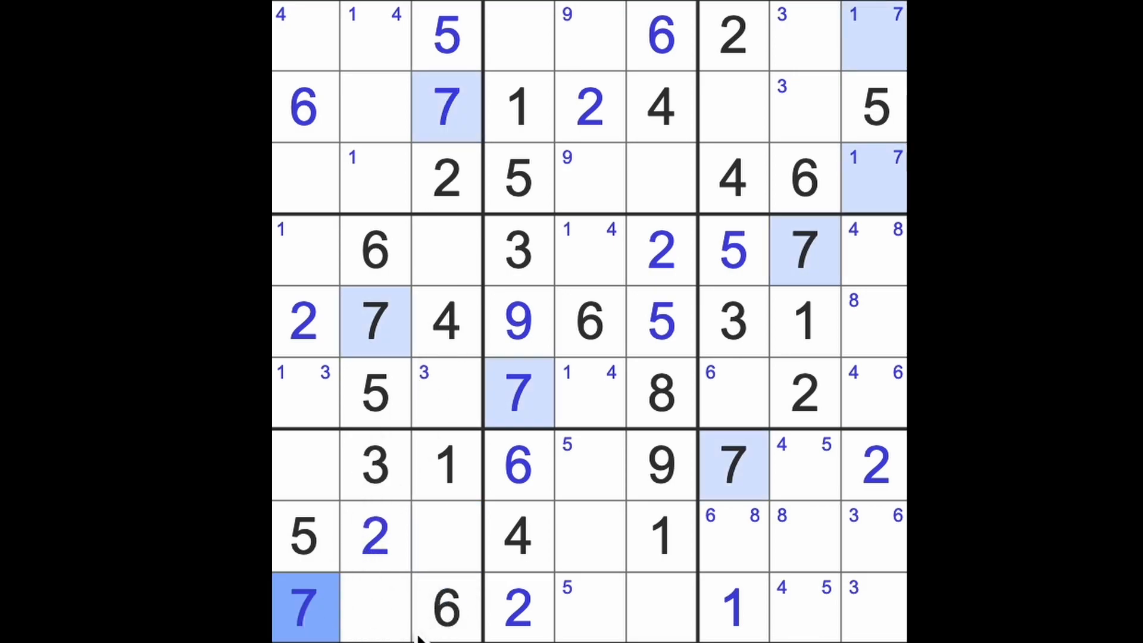
click(591, 535)
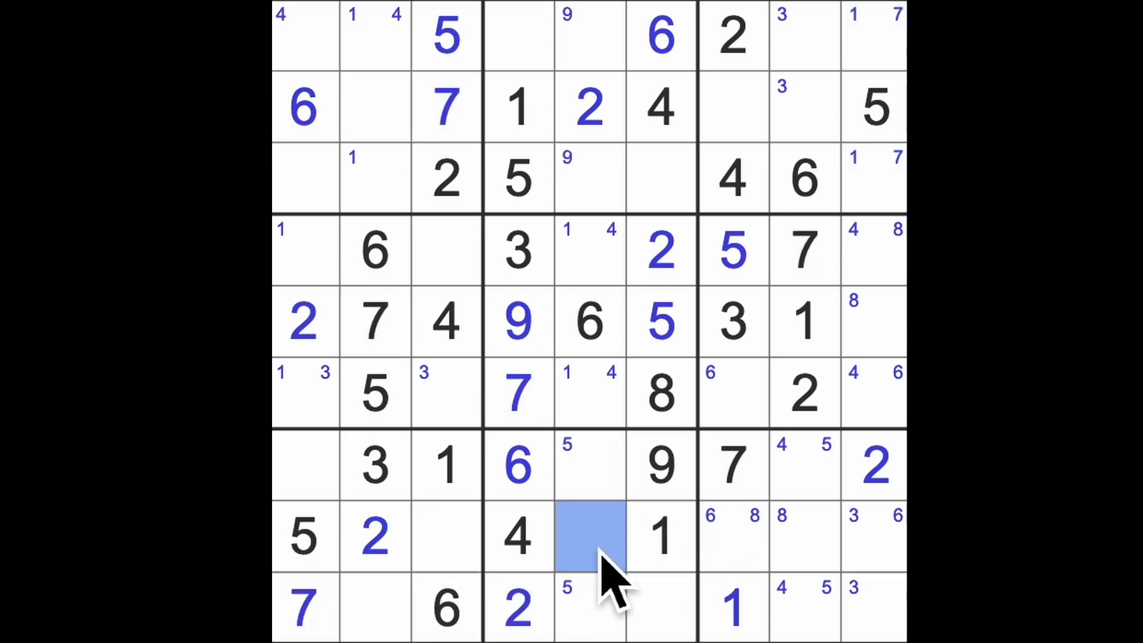
text(7)
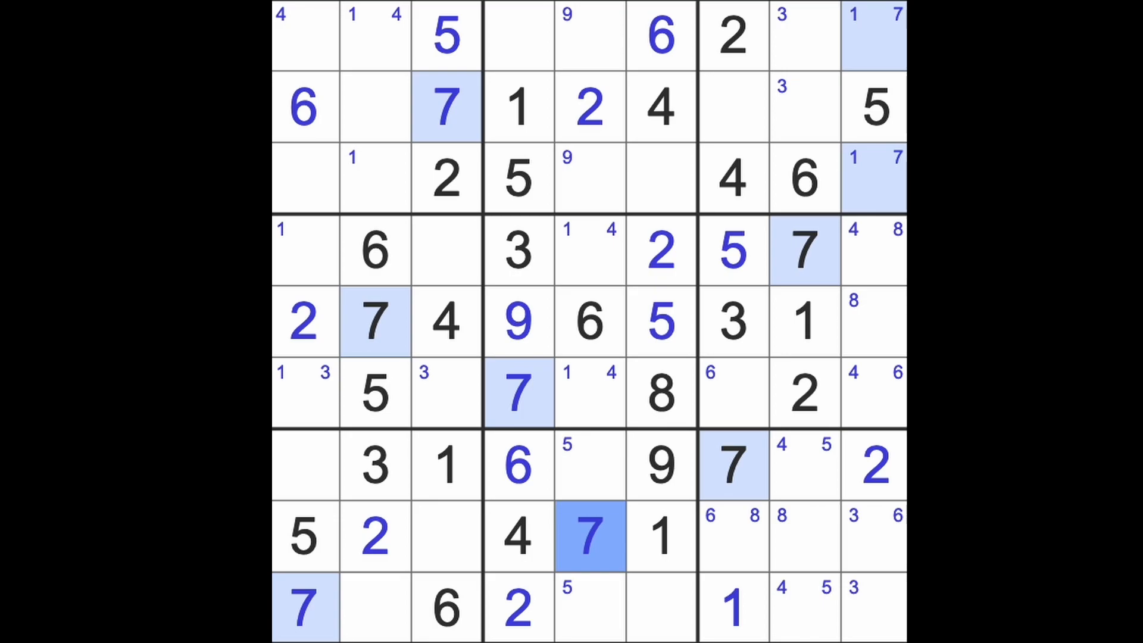
mouse_move(649, 598)
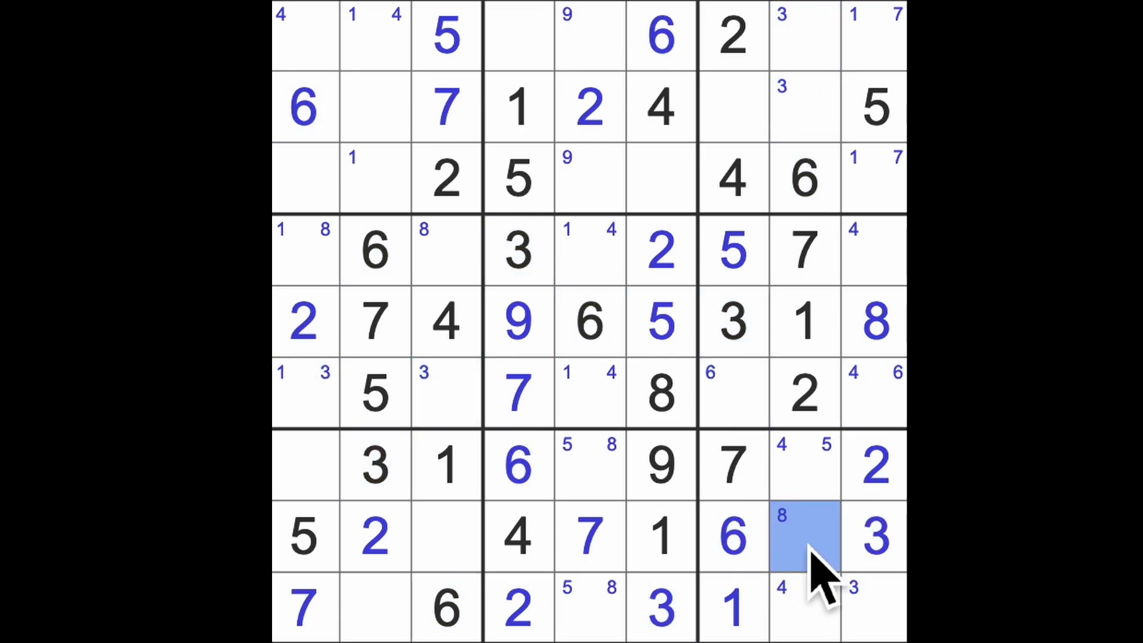
- Place an 8 and 9s on the right side, including a 9 in row 6, column 7
text(8)
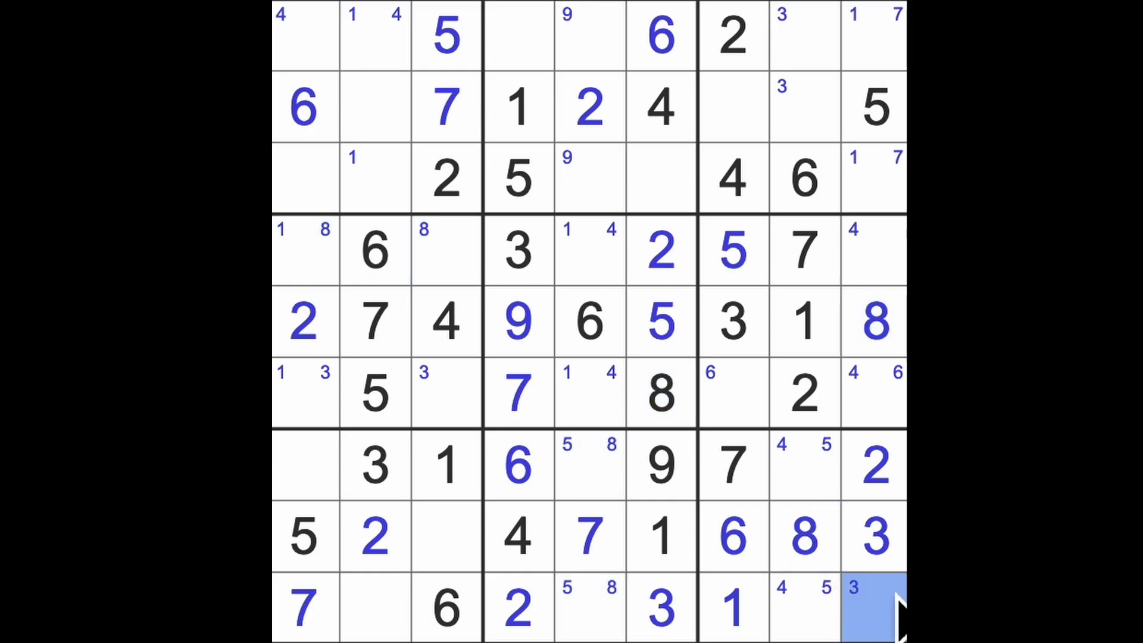
text(9)
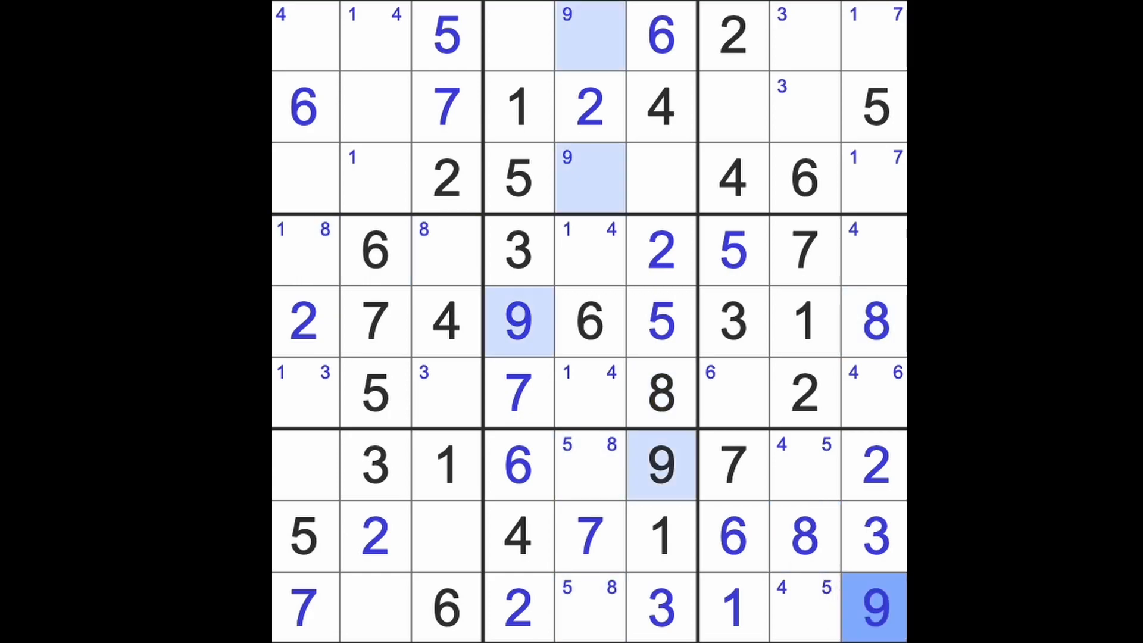
click(733, 394)
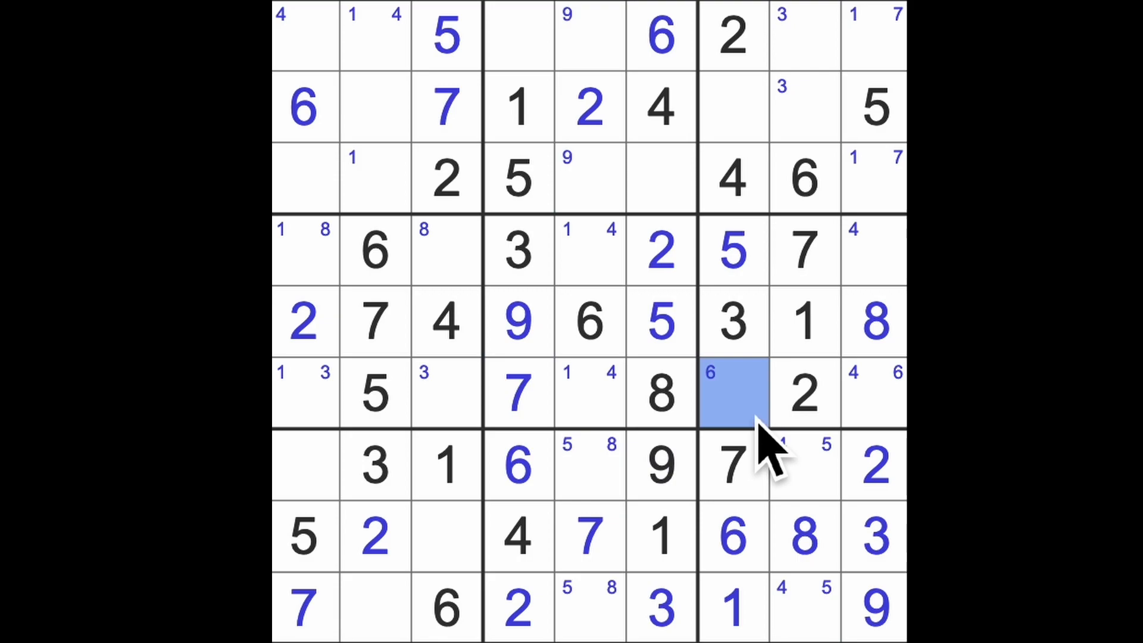
text(9)
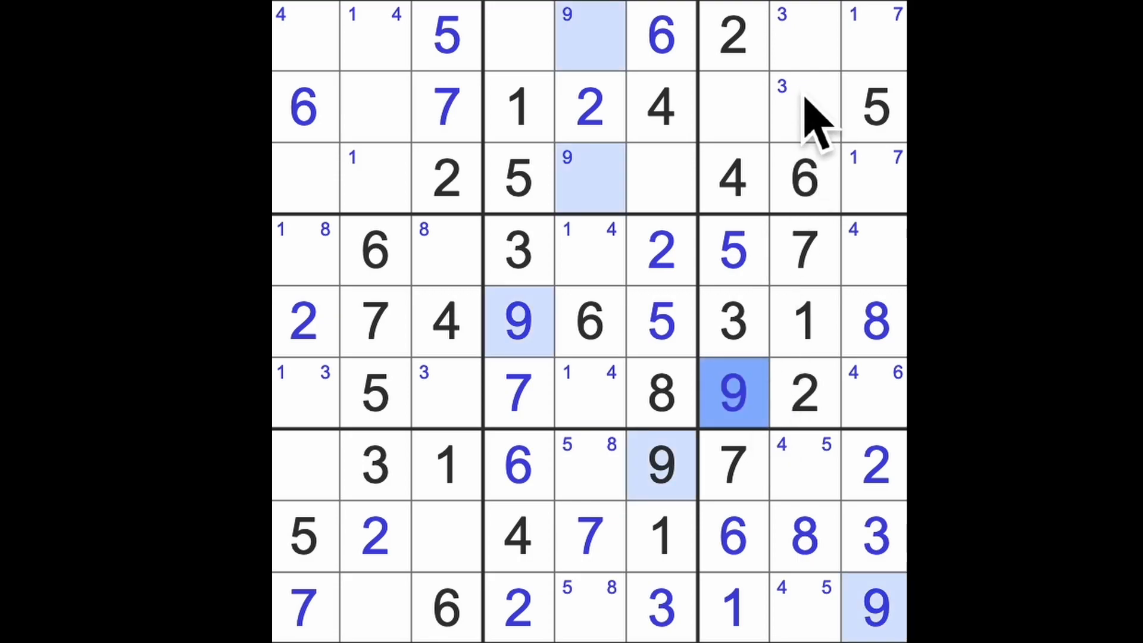
- Mark the two cells atop column 8, then place an 8 in row 2, column 7
click(804, 107)
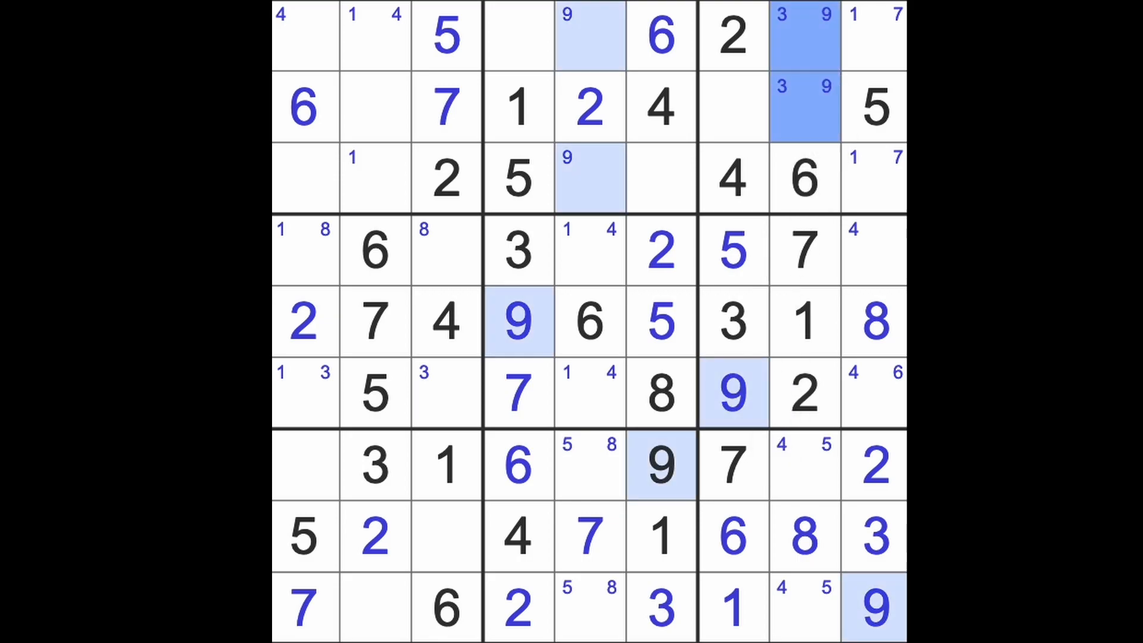
click(732, 107)
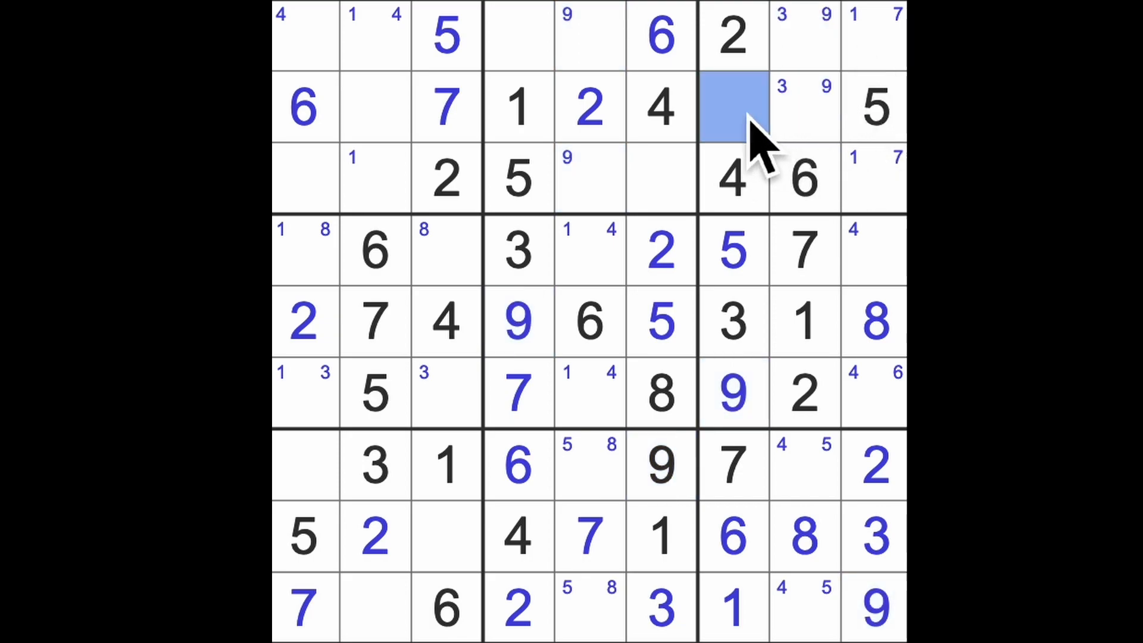
text(8)
click(375, 107)
text(9)
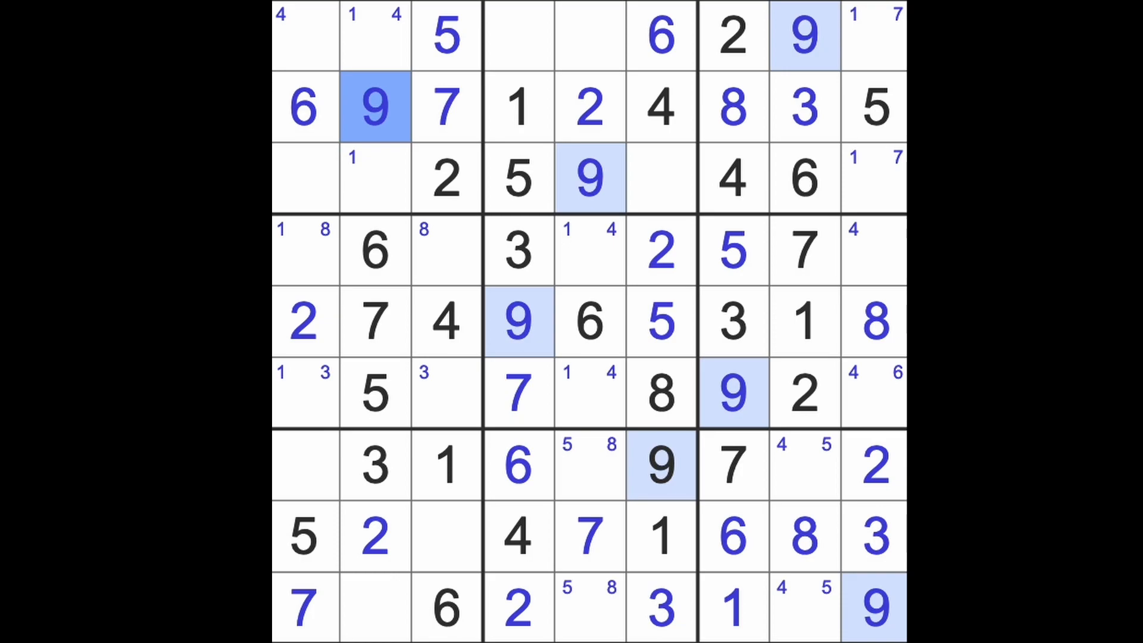
- Fill the top-right corner, row 3 and row 1 of column 2, and a bottom-row cell with 7, 1, 4, 5
click(659, 179)
text(7)
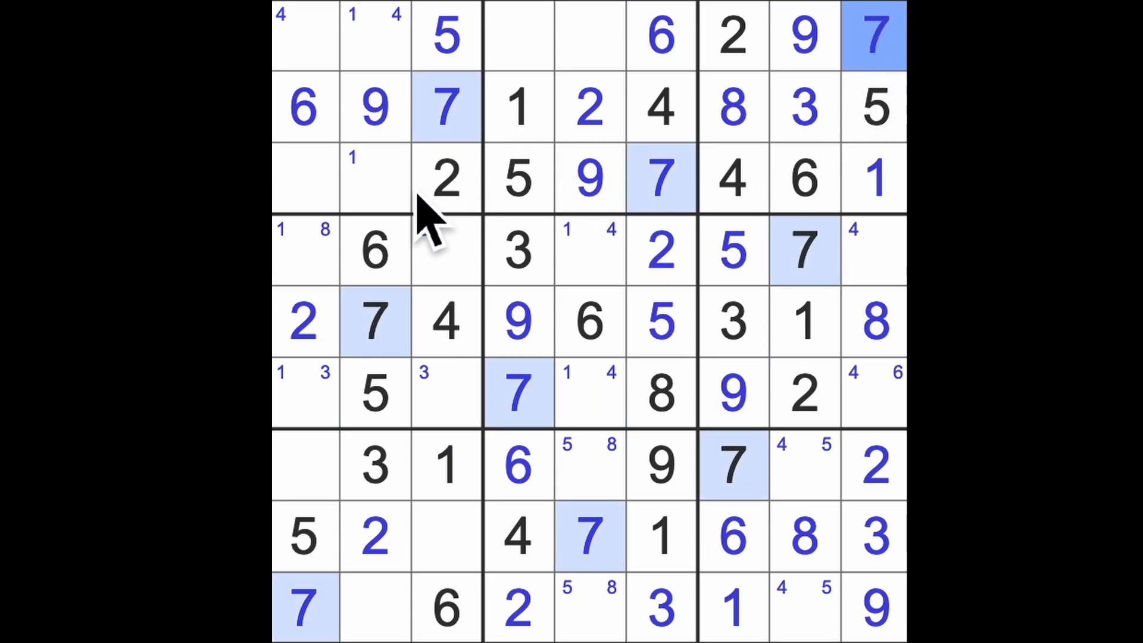
click(373, 179)
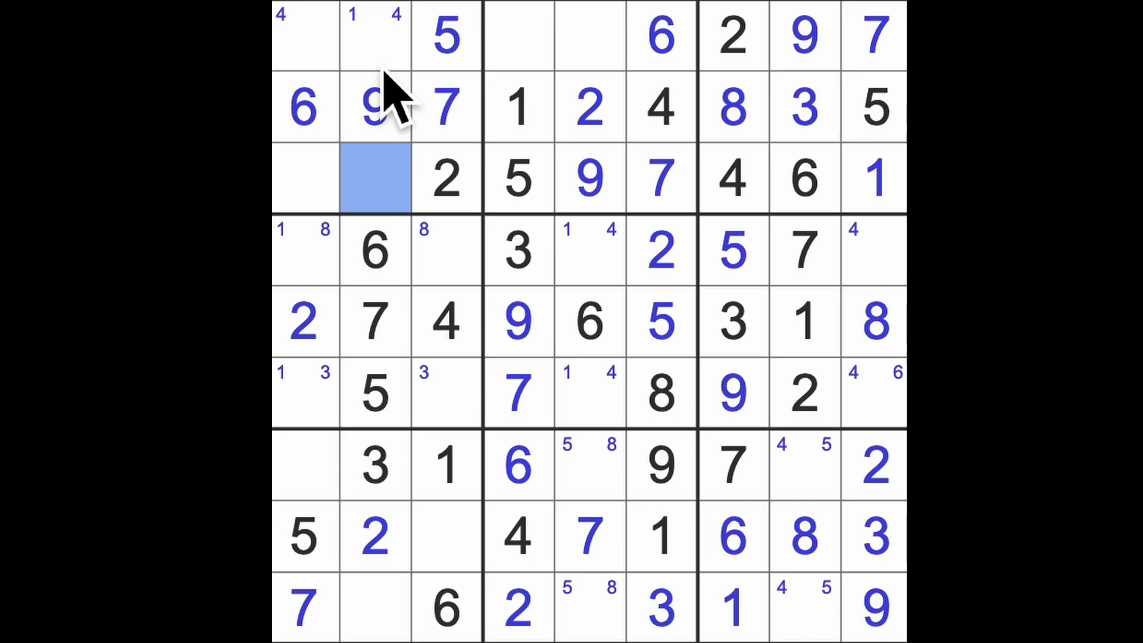
click(375, 37)
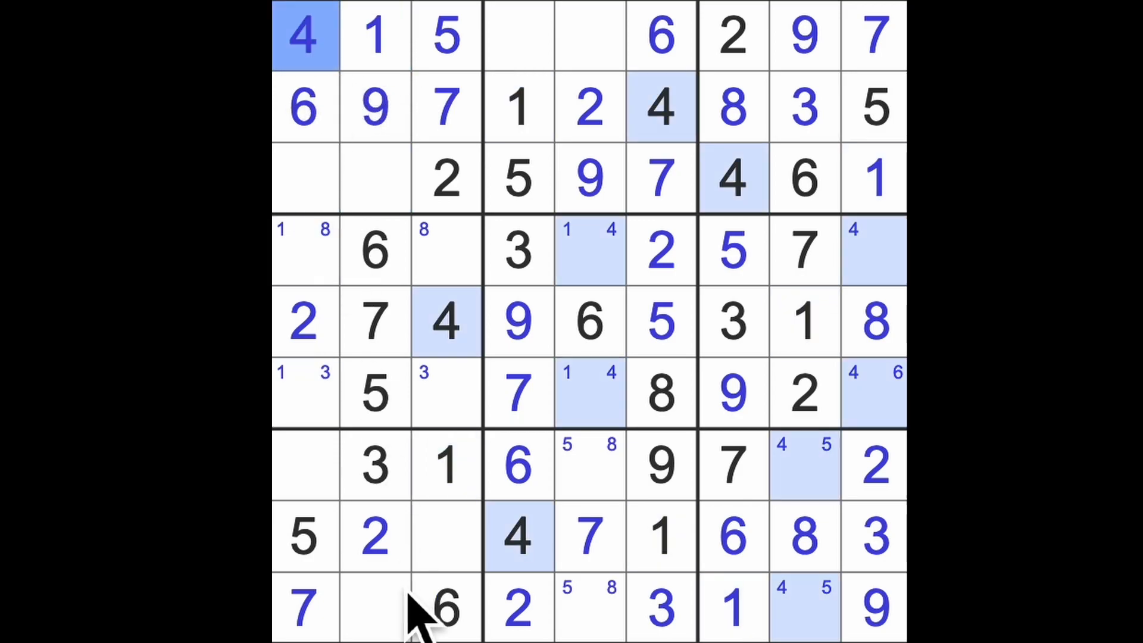
click(374, 609)
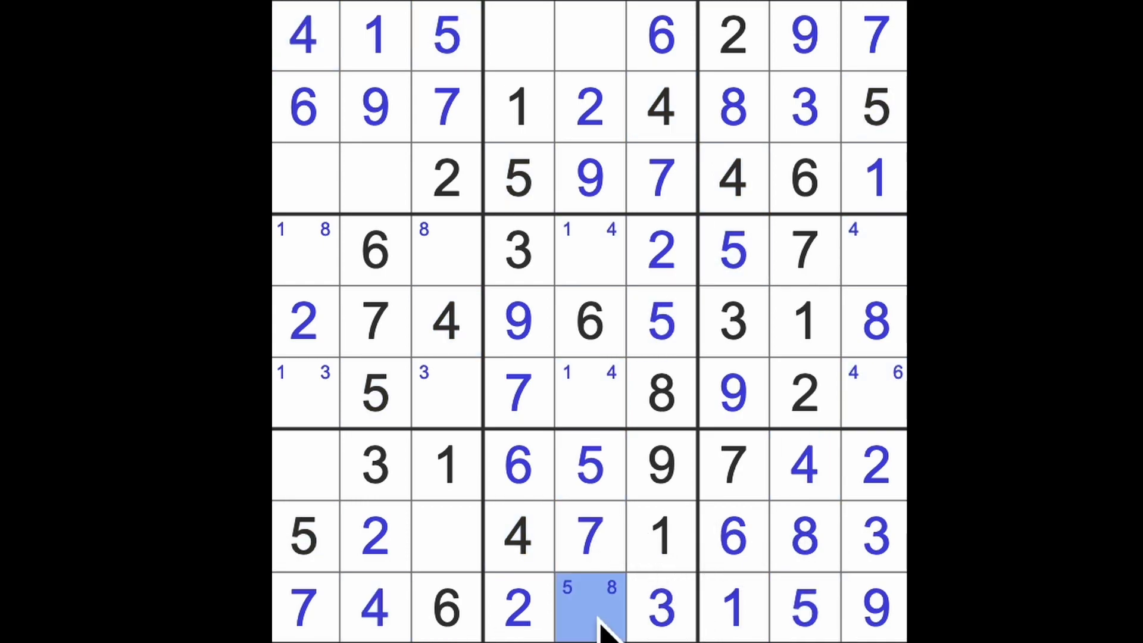
- Enter 8, 9 and 3 into the remaining cells of the top and bottom boxes
text(8)
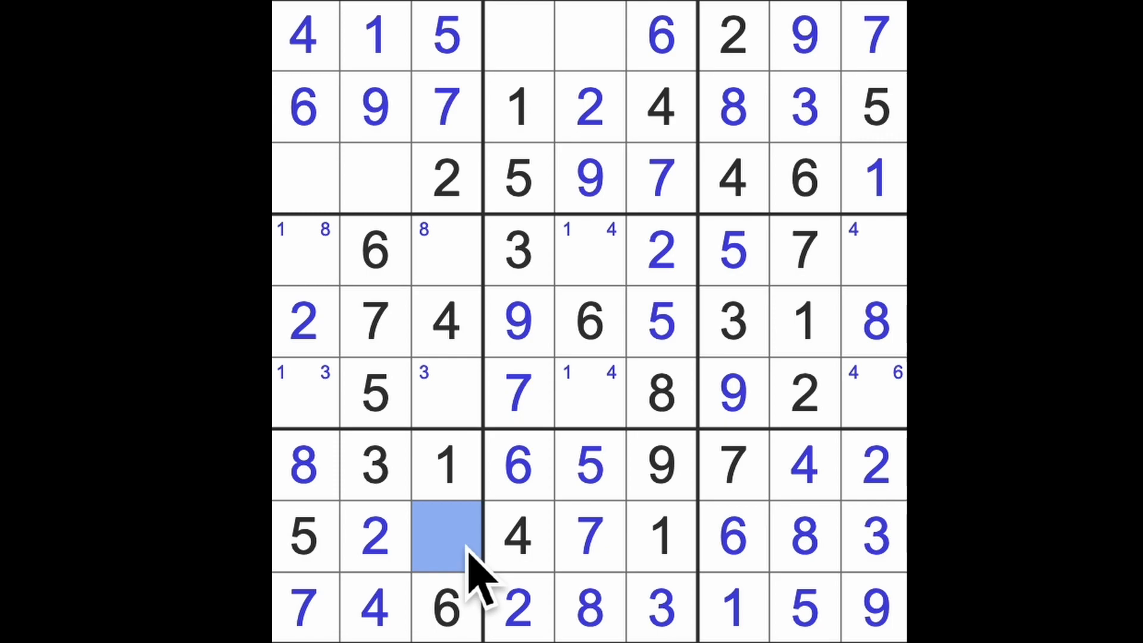
text(9)
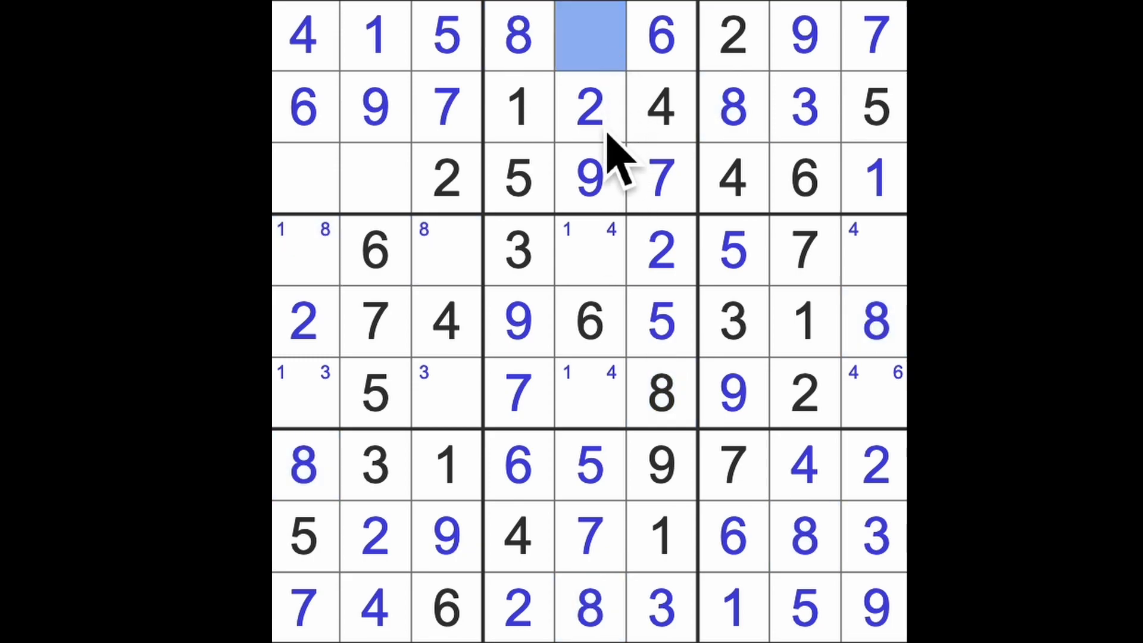
text(3)
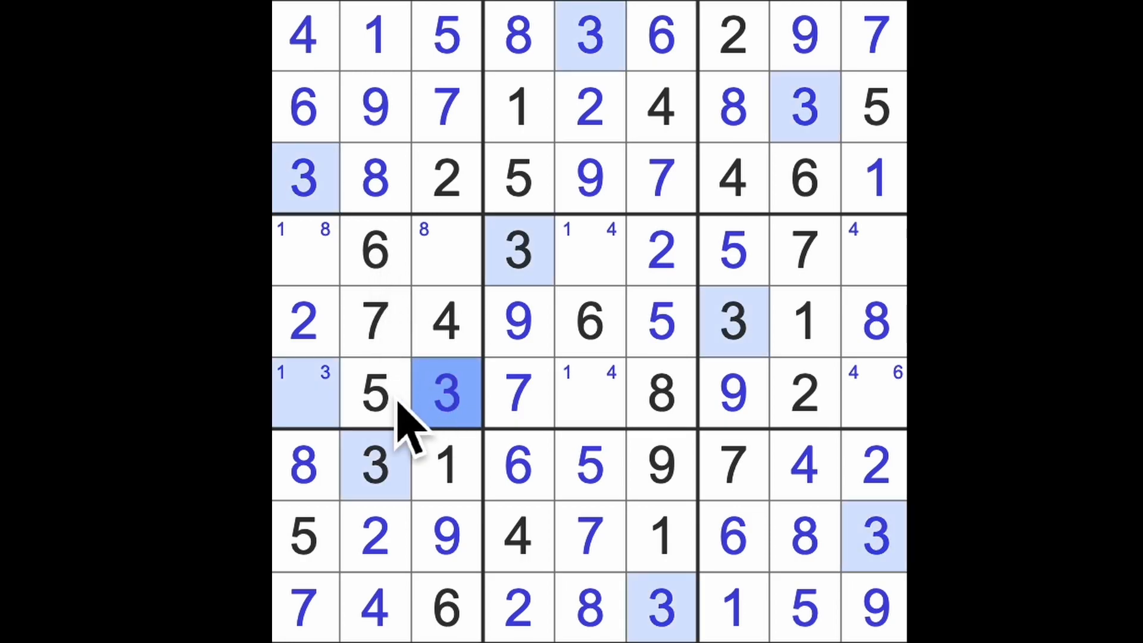
mouse_move(467, 292)
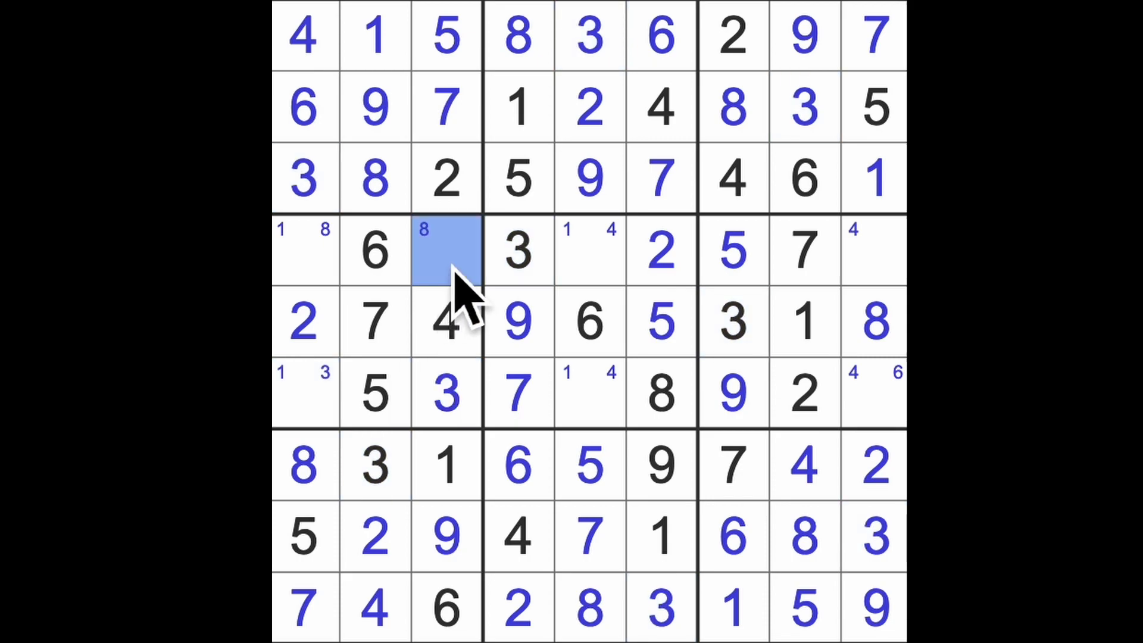
- Fill row 4's cells in columns 3, 5 and 9 with the 8, 9, 1 and 4 digits
click(446, 250)
text(8)
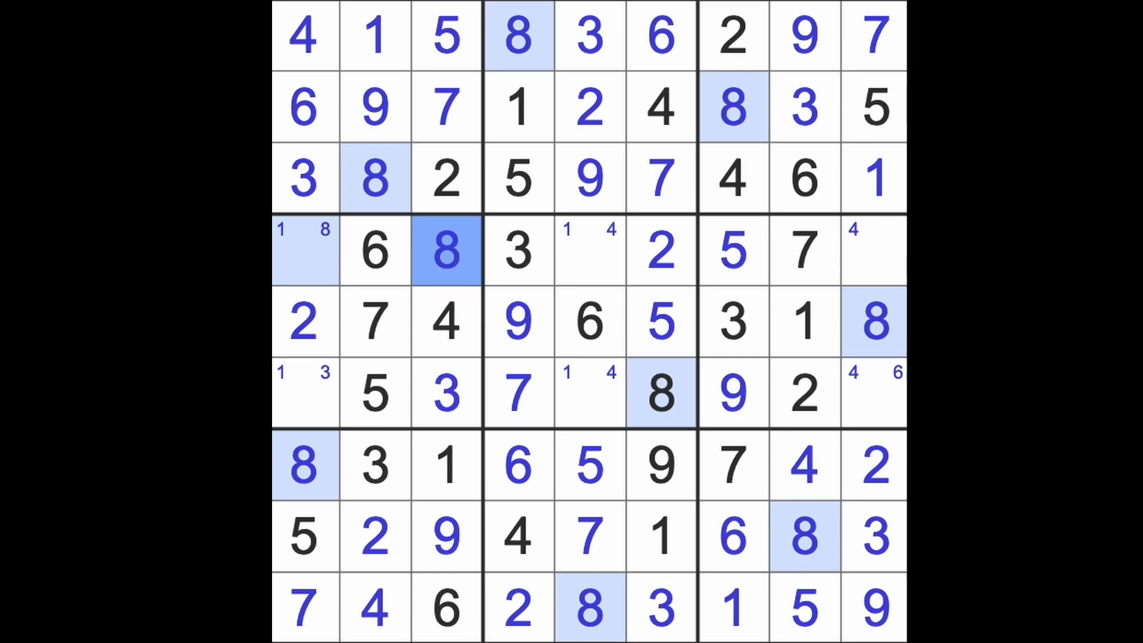
mouse_move(368, 364)
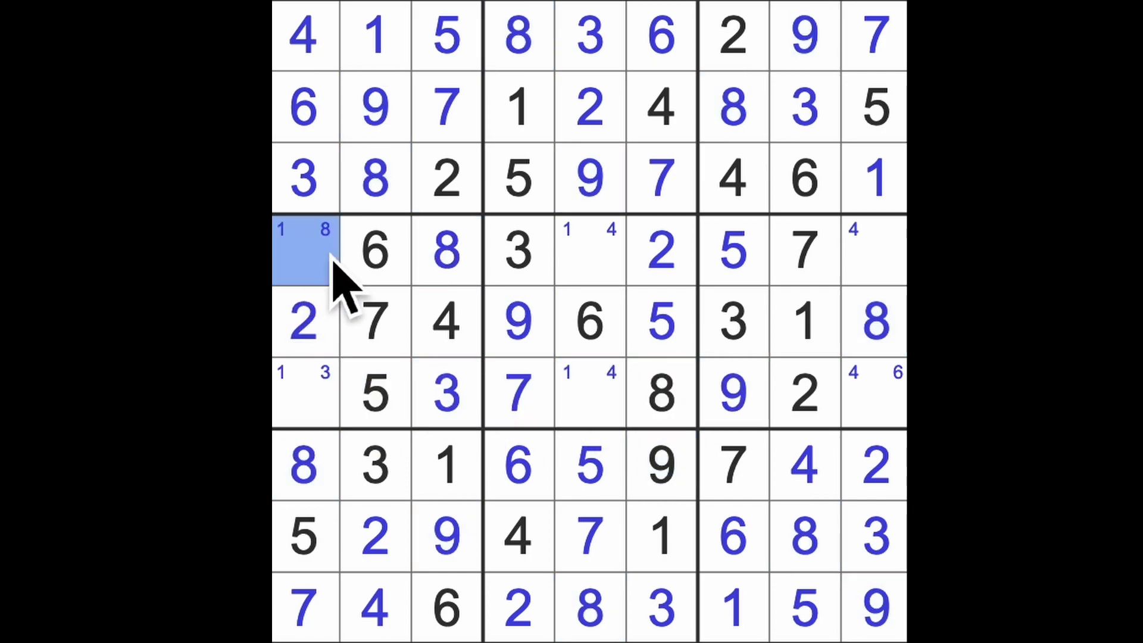
mouse_move(576, 270)
text(1)
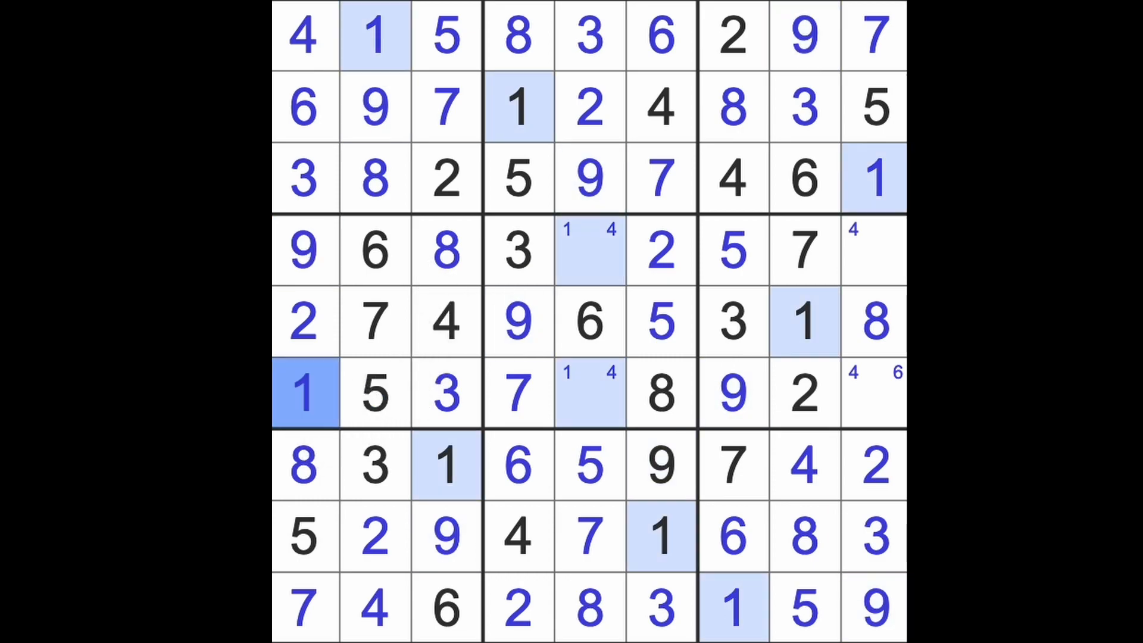
click(591, 251)
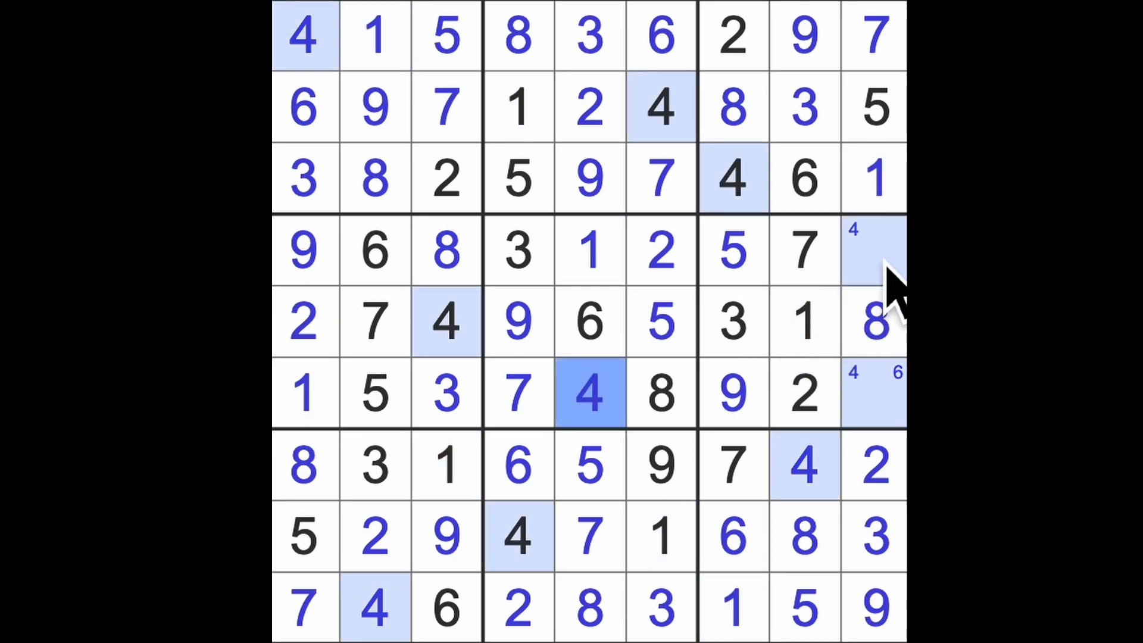
click(874, 251)
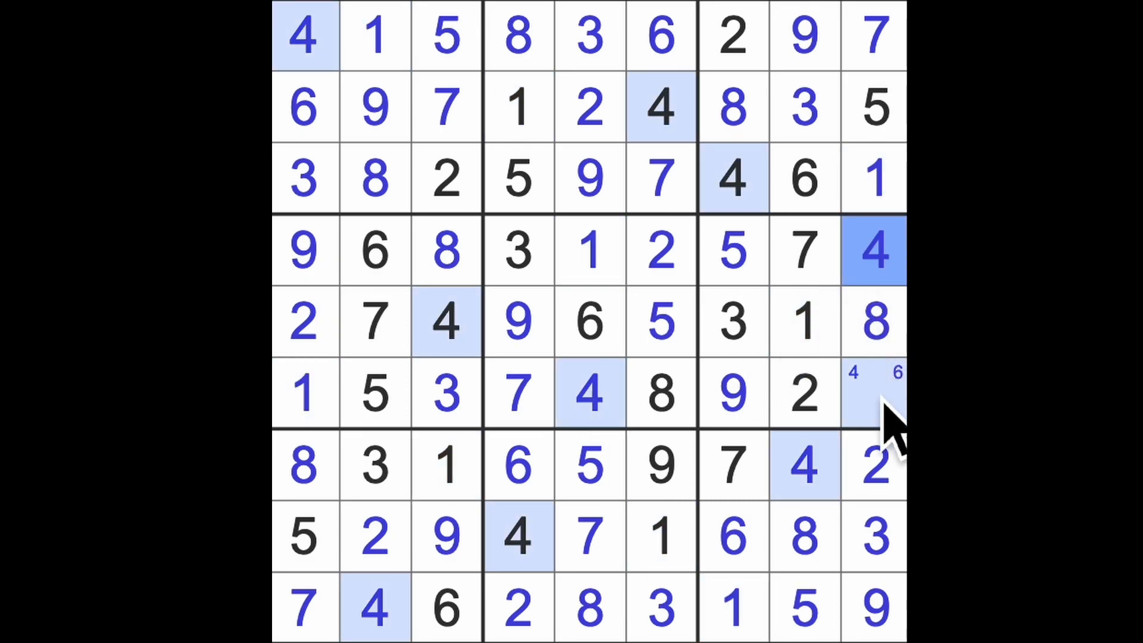